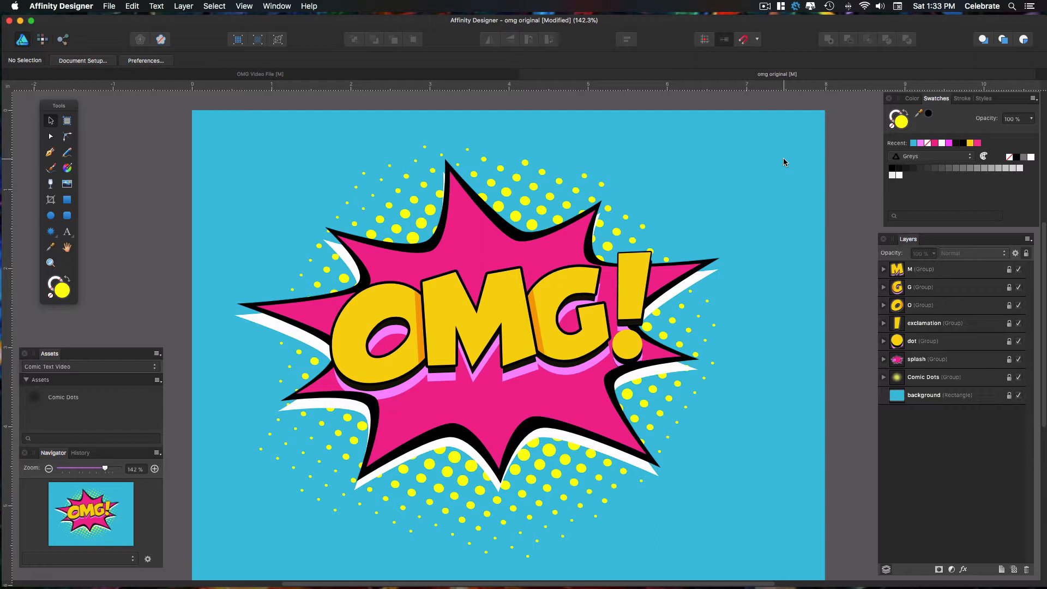
pyautogui.moveTo(781, 165)
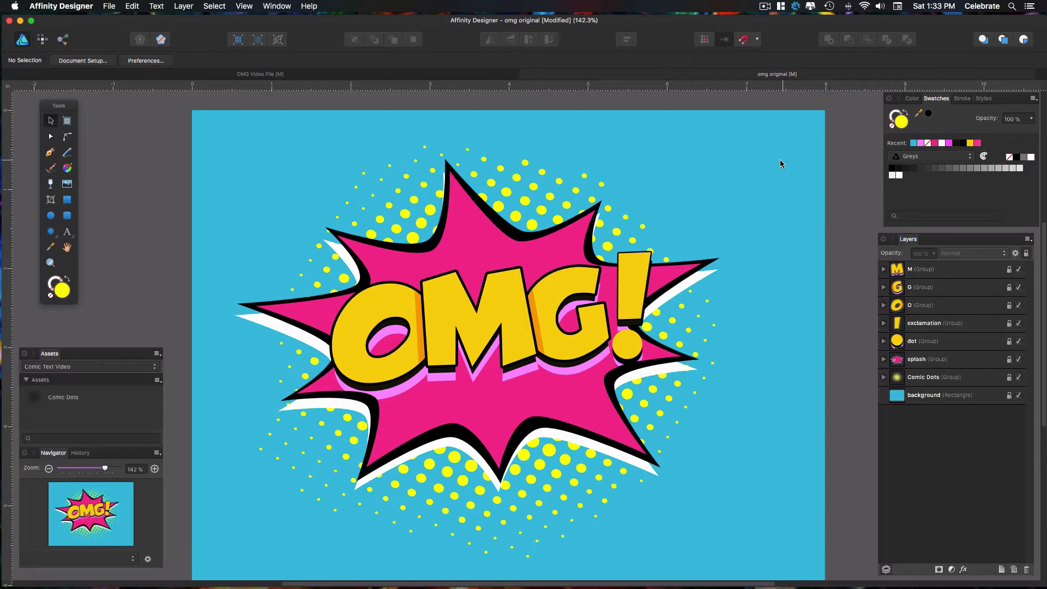
pyautogui.moveTo(697, 76)
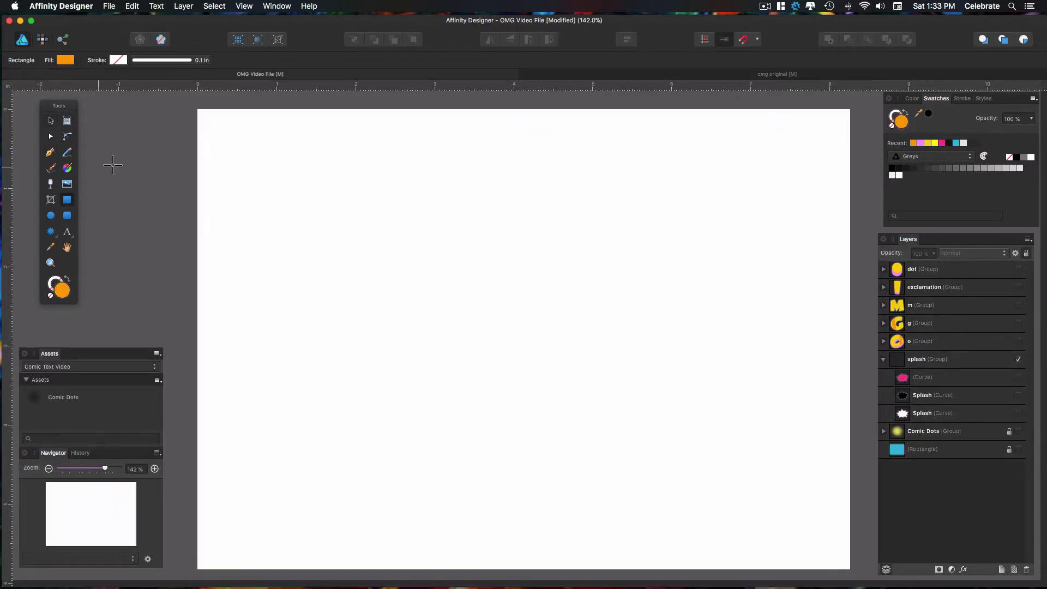
# - Bring the OMG Video File document forward as the working file
pyautogui.moveTo(198, 112); pyautogui.dragTo(243, 151)
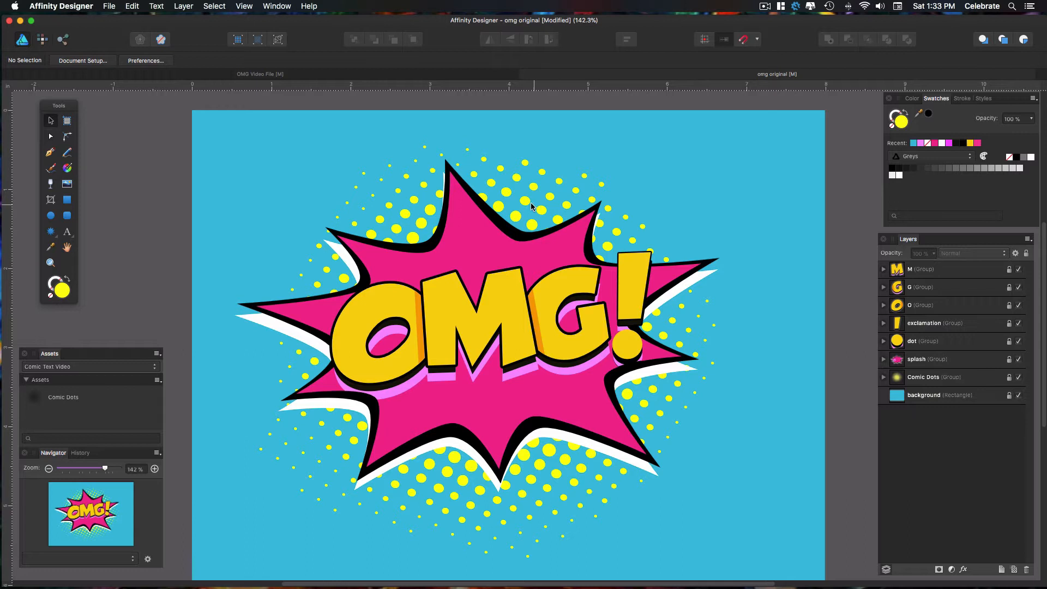
pyautogui.moveTo(525, 191)
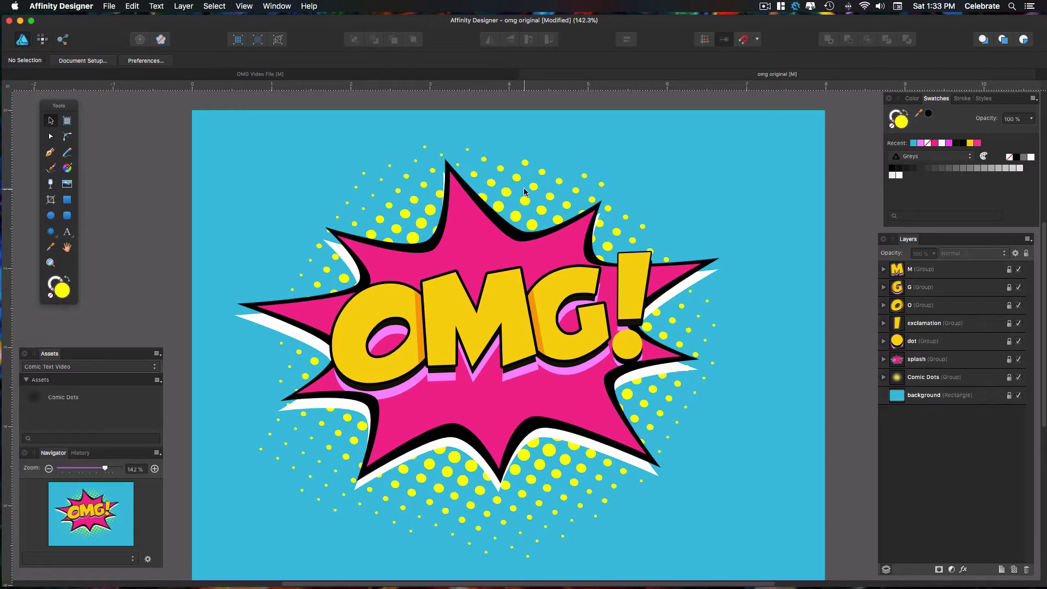
pyautogui.moveTo(549, 257)
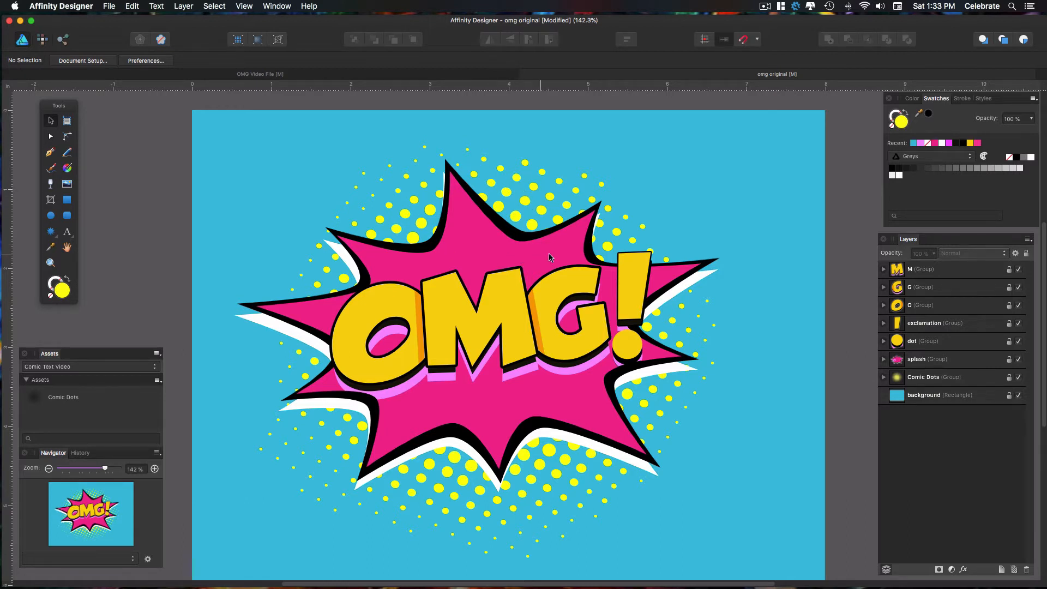
pyautogui.moveTo(565, 316)
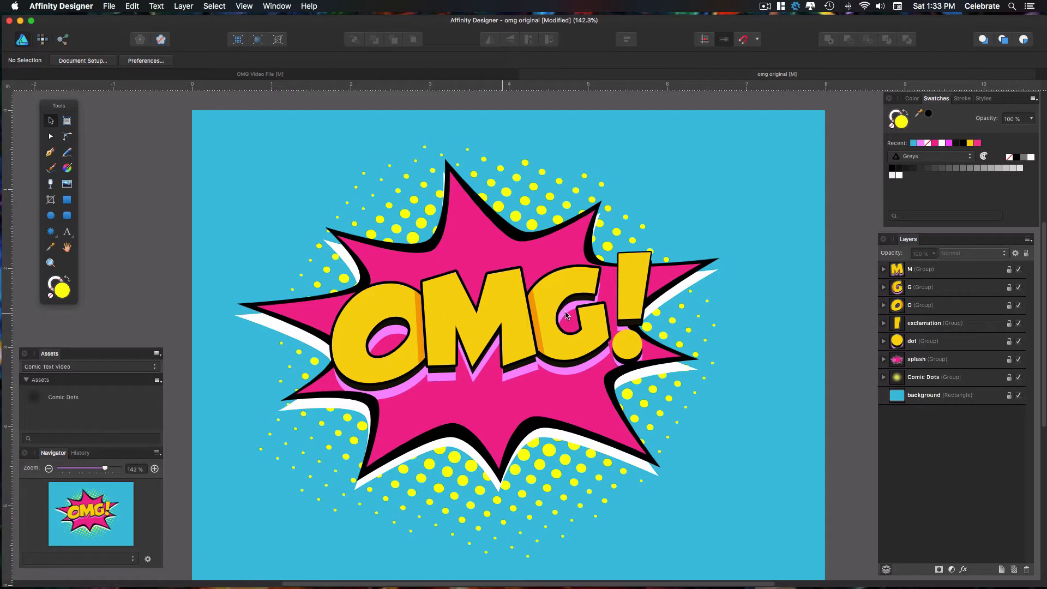
pyautogui.moveTo(438, 72)
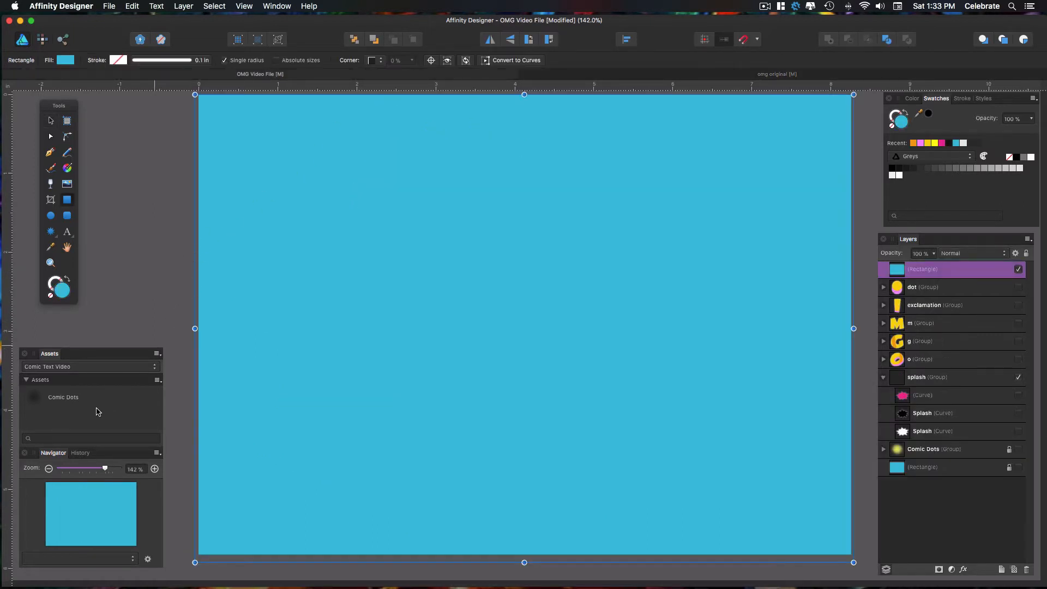
pyautogui.moveTo(133, 399)
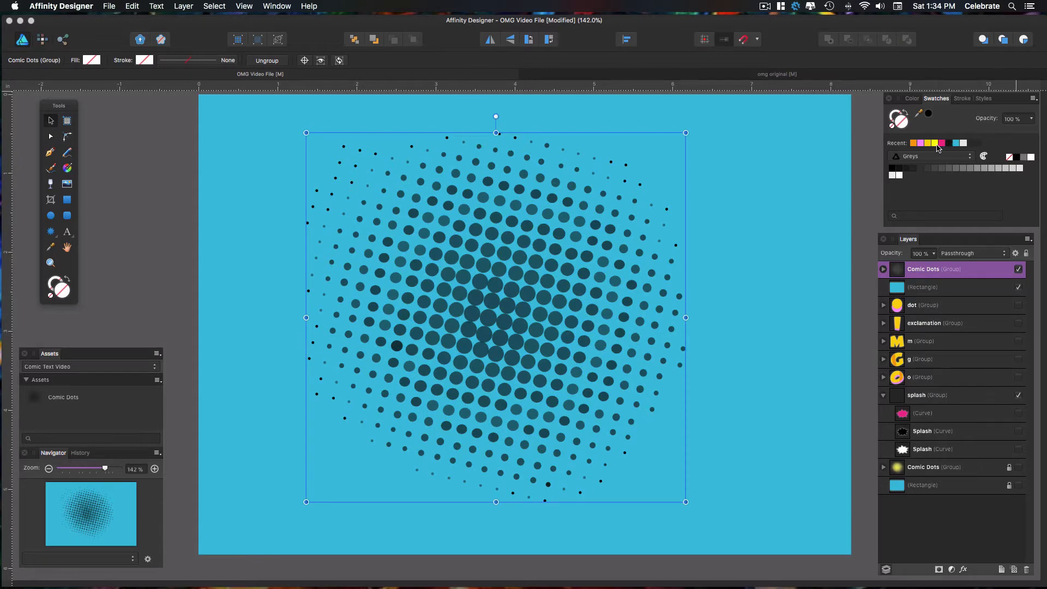
# - Colour the Comic Dots halftone pattern with the yellow Recent swatch
pyautogui.click(933, 143)
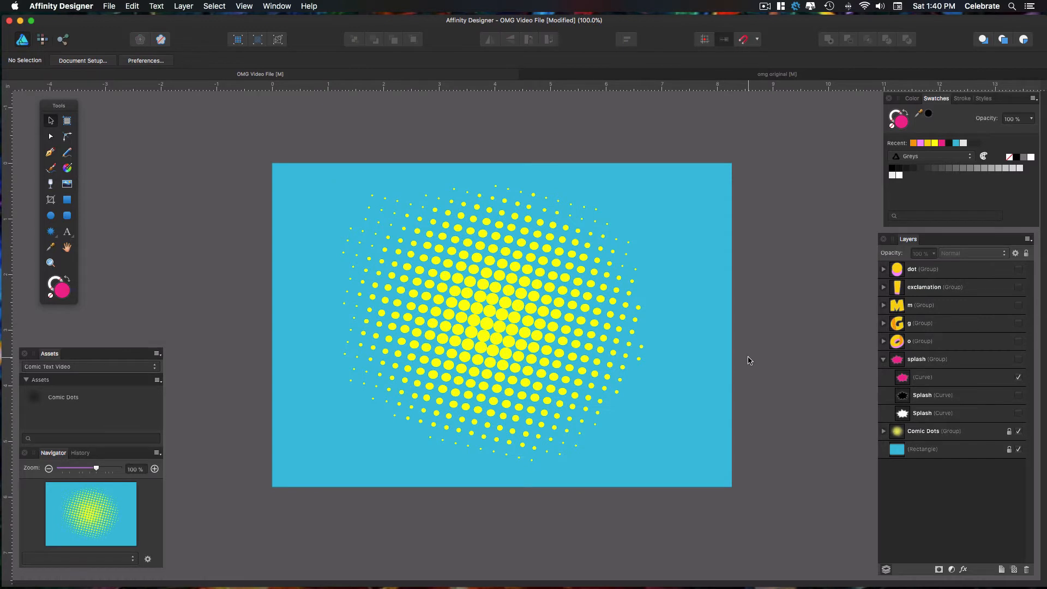
pyautogui.moveTo(719, 362)
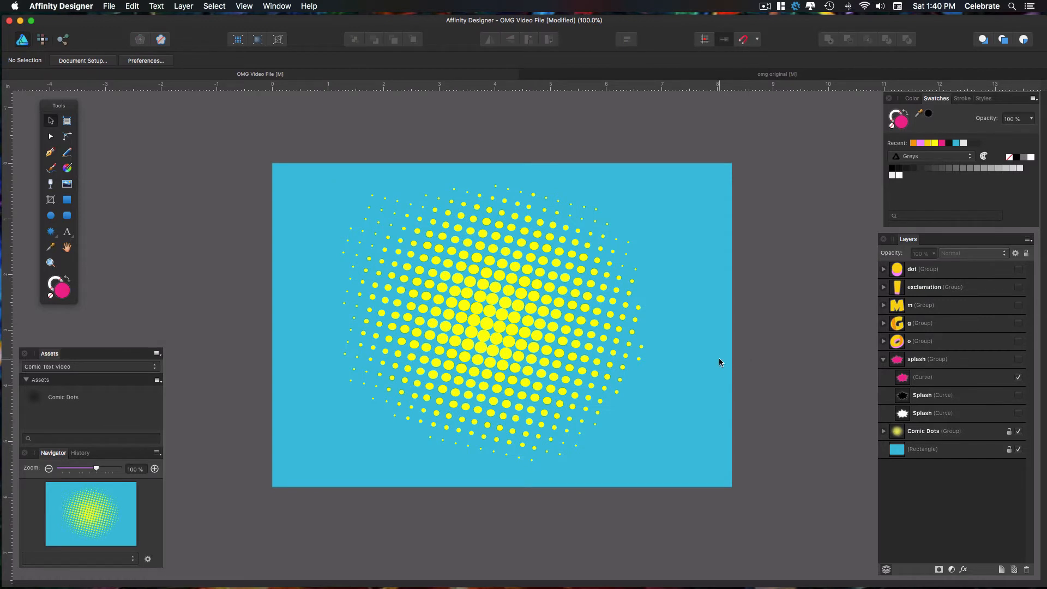
pyautogui.moveTo(651, 378)
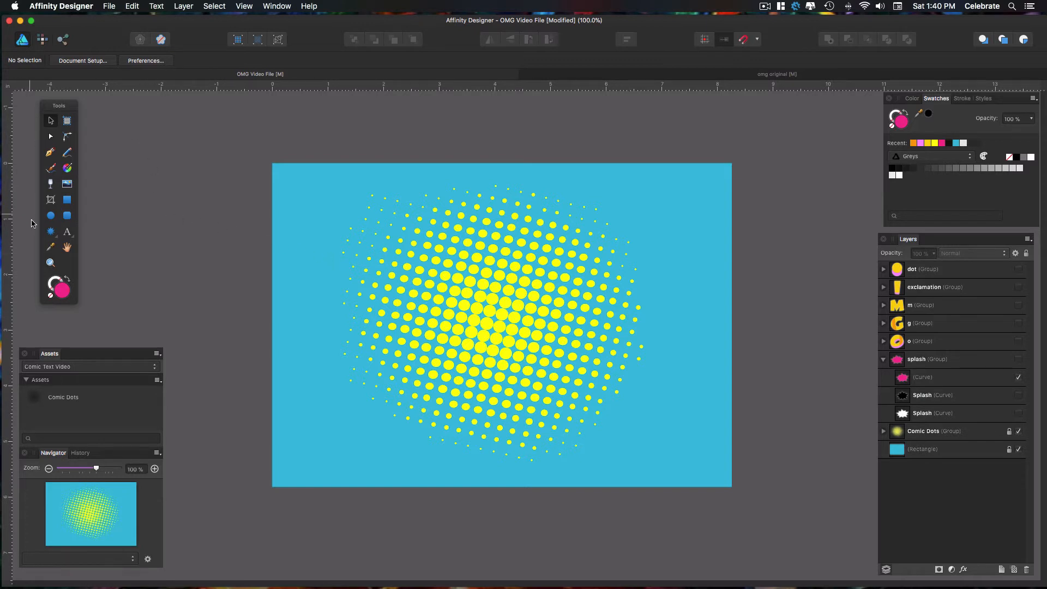
# - Draw a pink double star over the yellow halftone dots
pyautogui.click(50, 231)
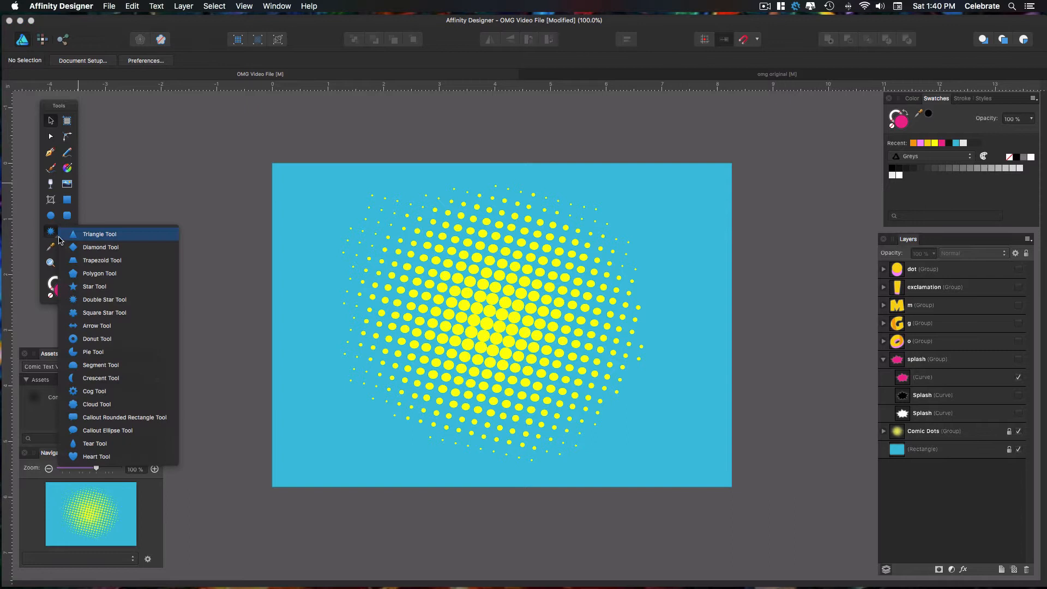
pyautogui.moveTo(105, 299)
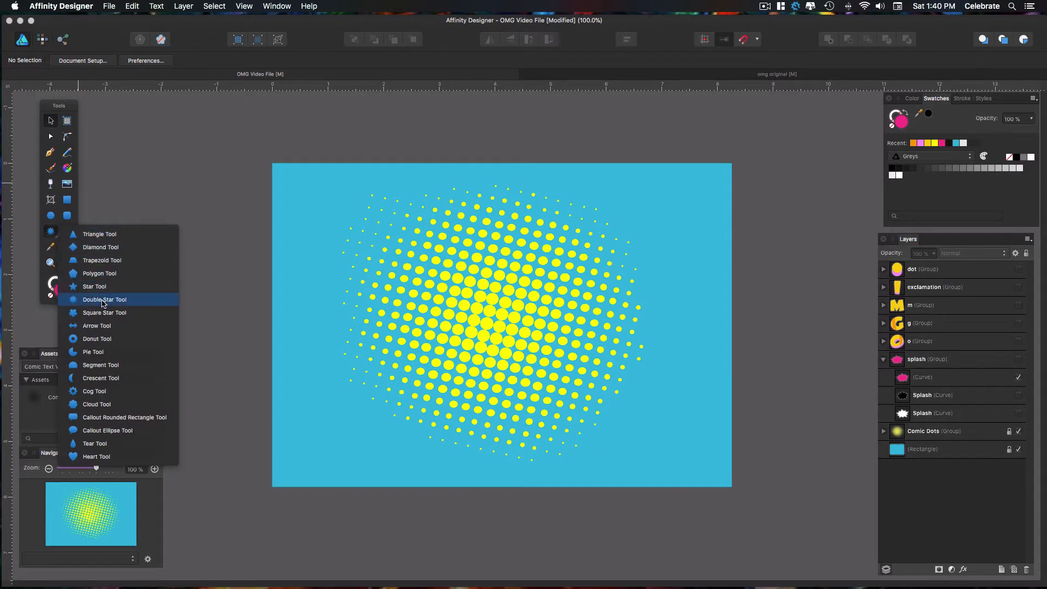
pyautogui.click(104, 299)
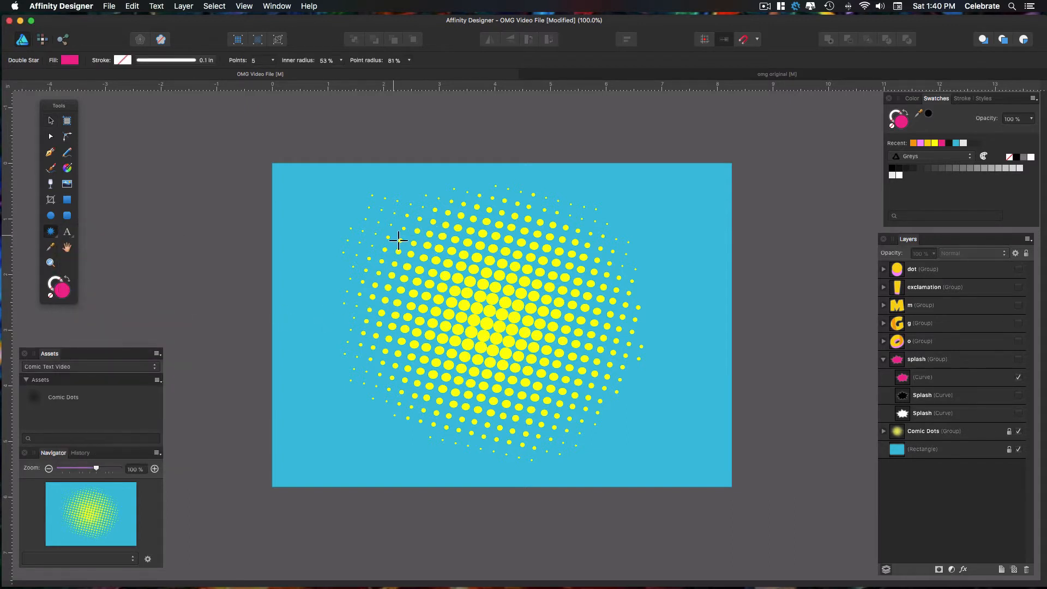
pyautogui.moveTo(399, 239); pyautogui.dragTo(620, 413)
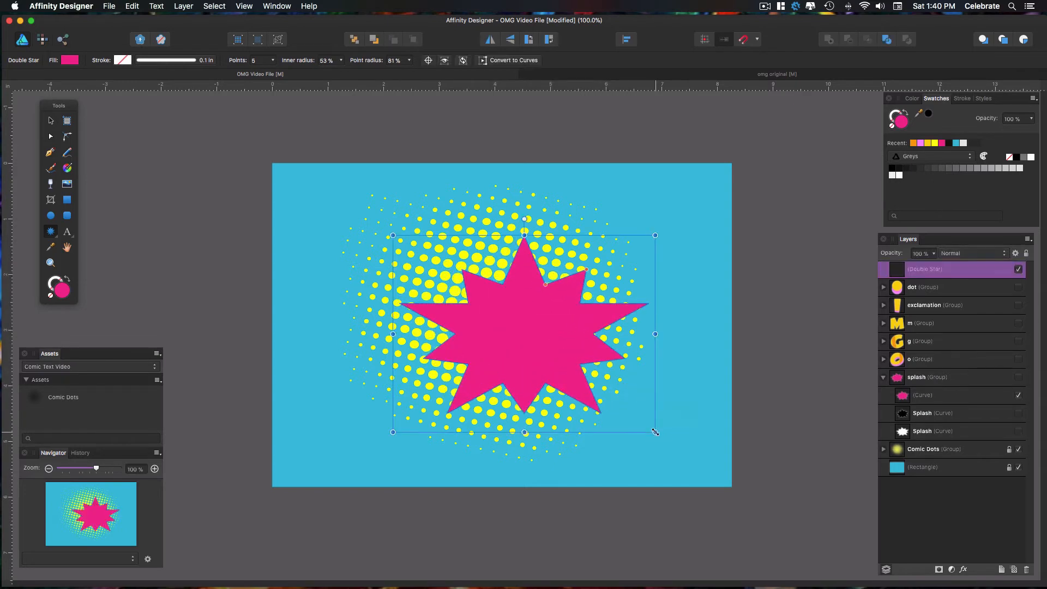
pyautogui.moveTo(687, 399)
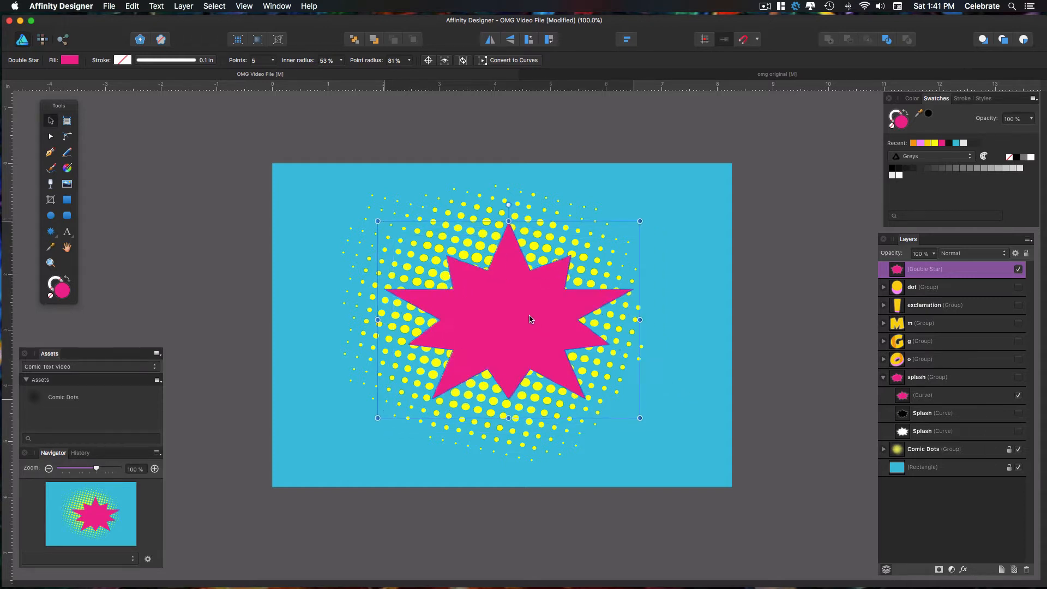
# - Centre the star on the page and resize it to roughly 4.5 by 3.6 inches
pyautogui.moveTo(529, 319); pyautogui.dragTo(516, 315)
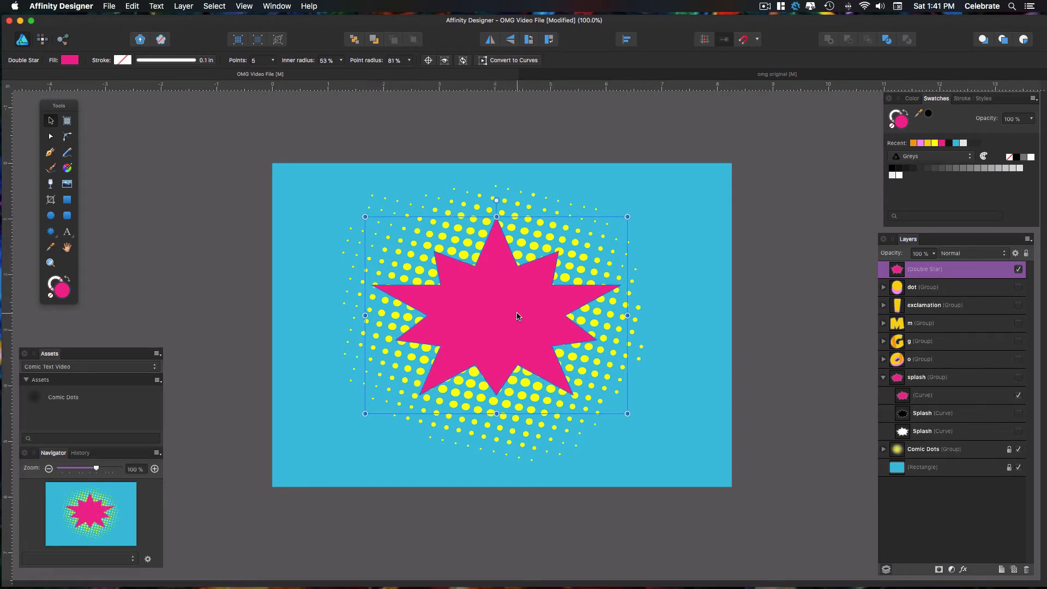
pyautogui.moveTo(497, 227)
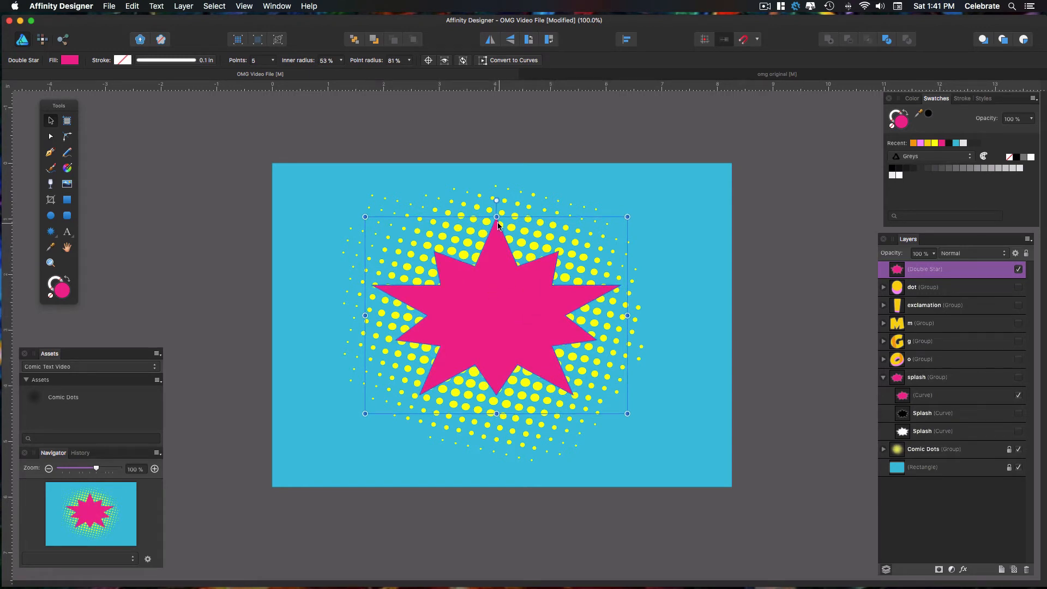
pyautogui.moveTo(497, 216); pyautogui.dragTo(496, 221)
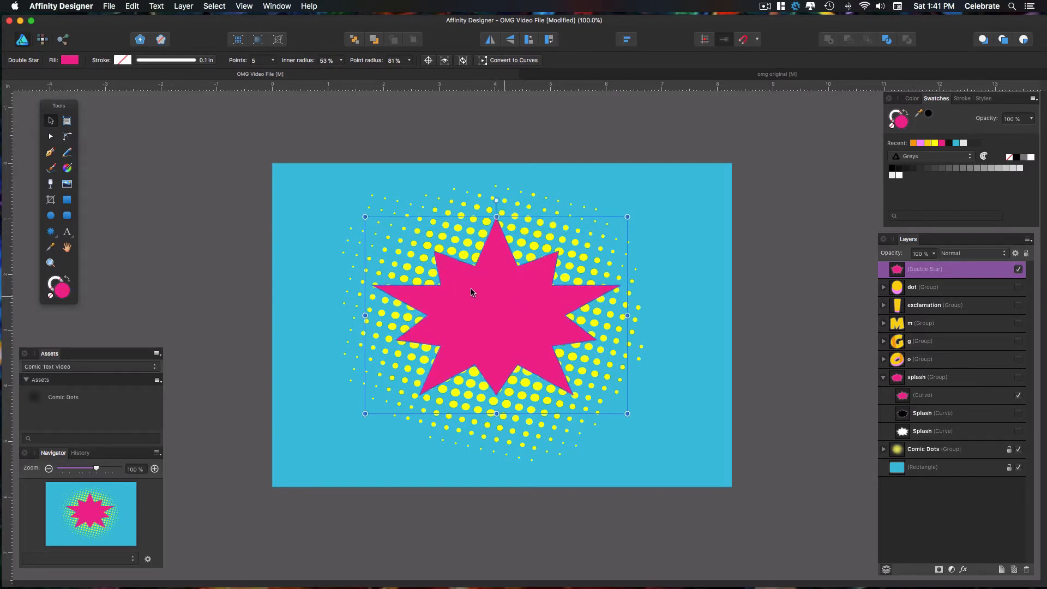
pyautogui.moveTo(496, 216); pyautogui.dragTo(496, 216)
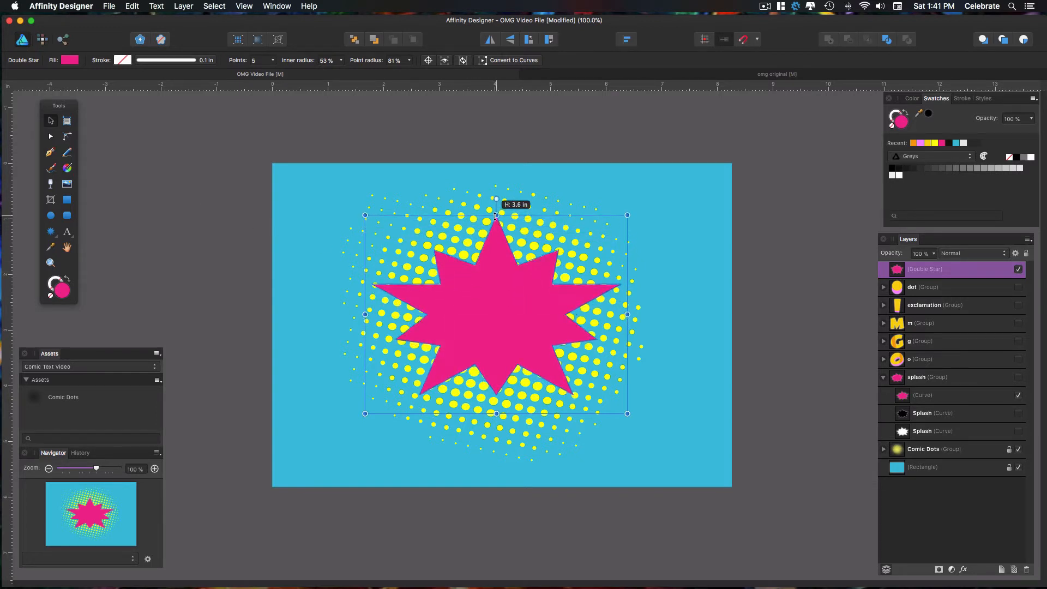
pyautogui.moveTo(625, 314); pyautogui.dragTo(615, 314)
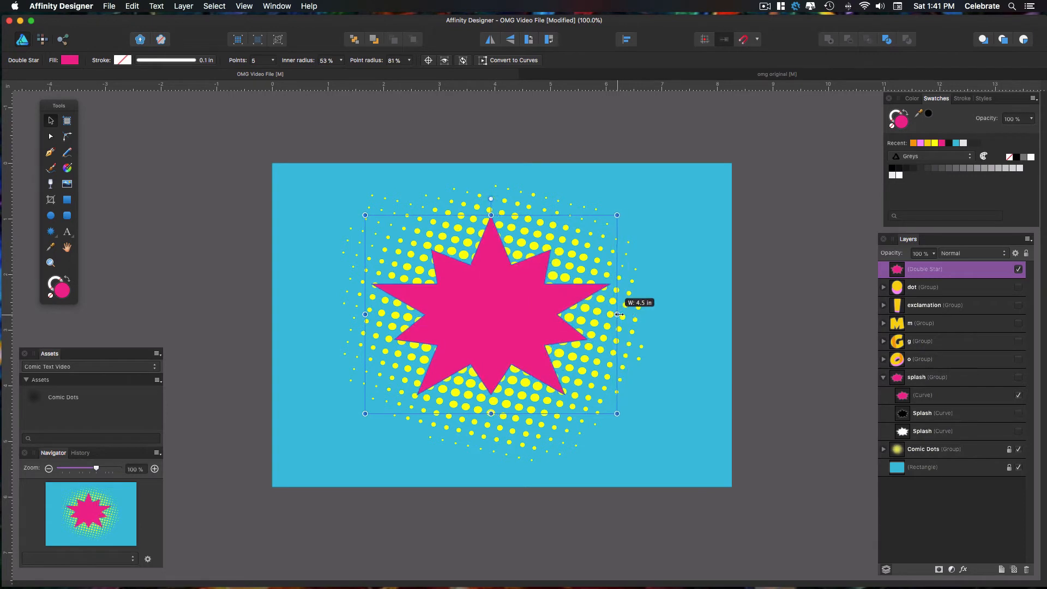
pyautogui.moveTo(616, 314); pyautogui.dragTo(623, 314)
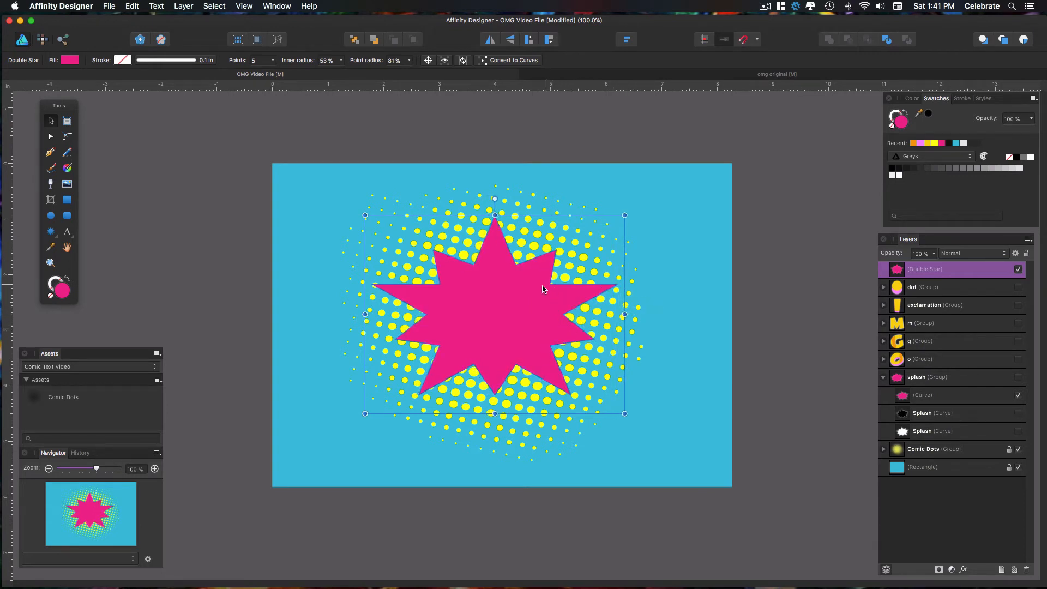
pyautogui.moveTo(538, 177)
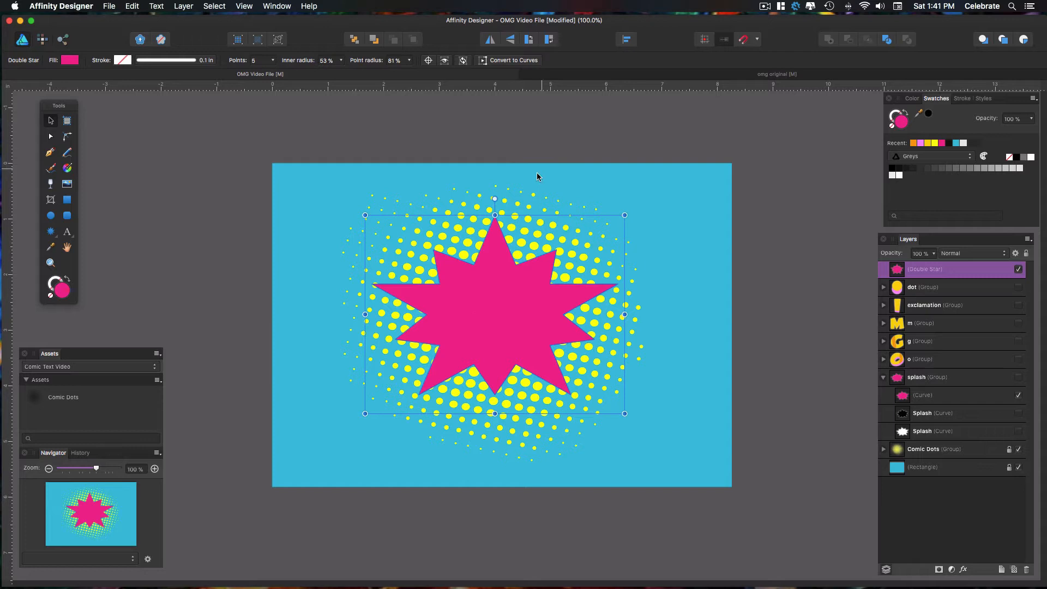
pyautogui.moveTo(513, 59)
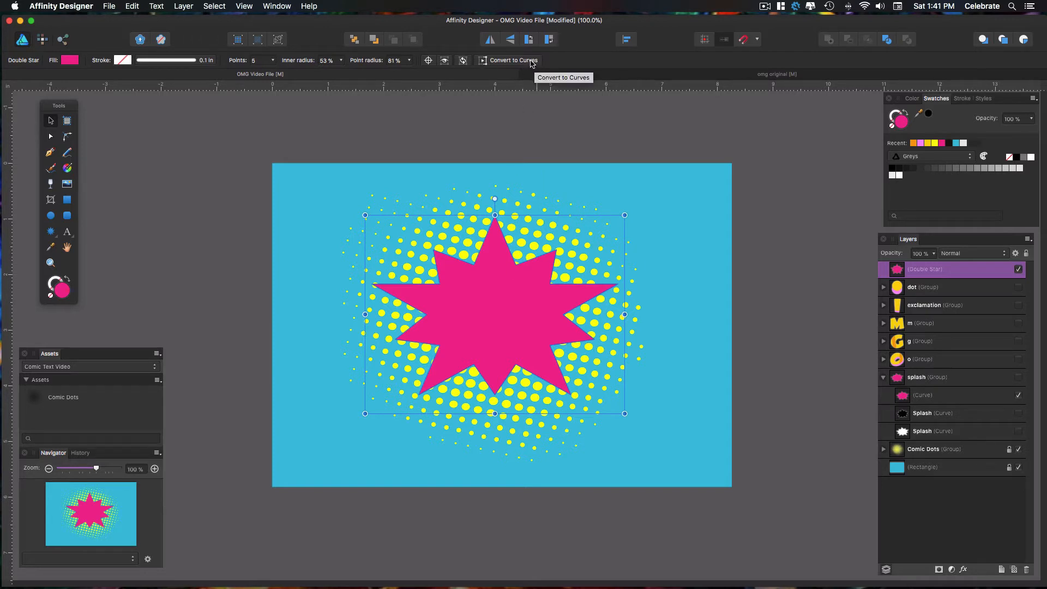
# - Convert the pink star to an editable curve and add a node on its lower-left edge
pyautogui.click(512, 58)
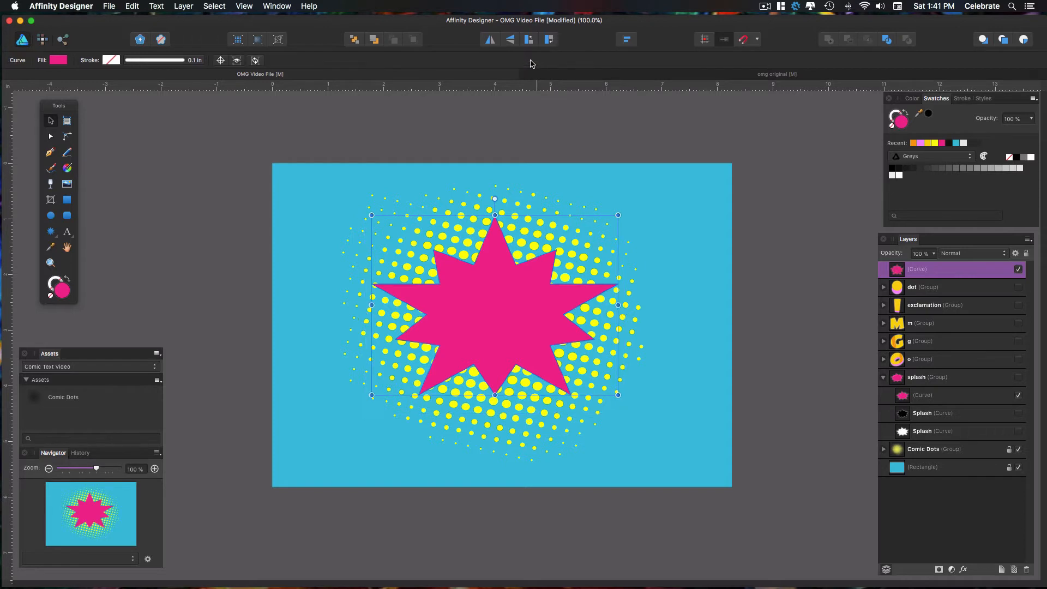
pyautogui.moveTo(165, 186)
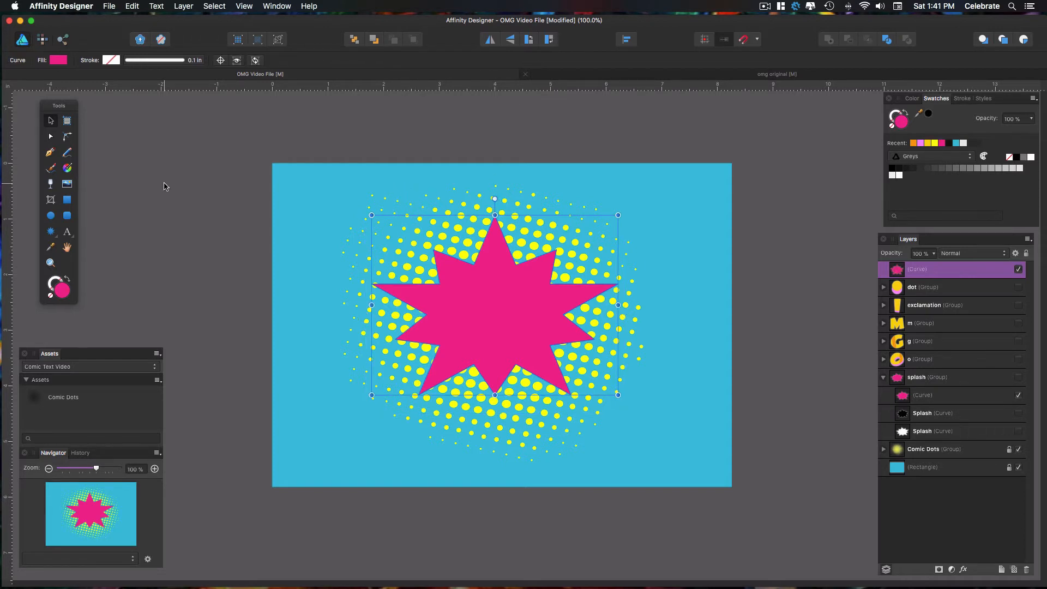
pyautogui.moveTo(52, 137)
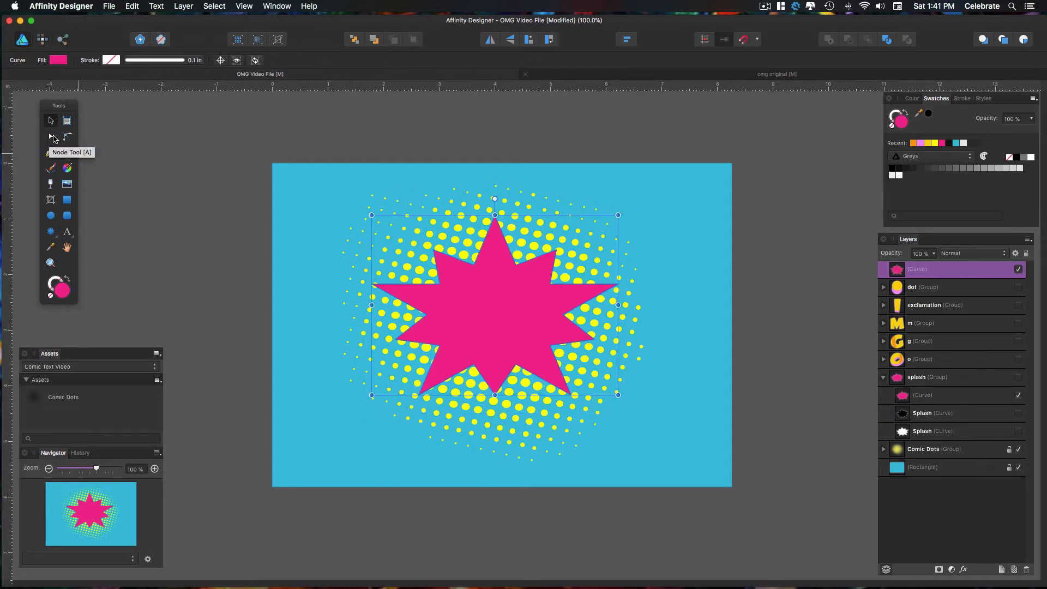
pyautogui.click(50, 138)
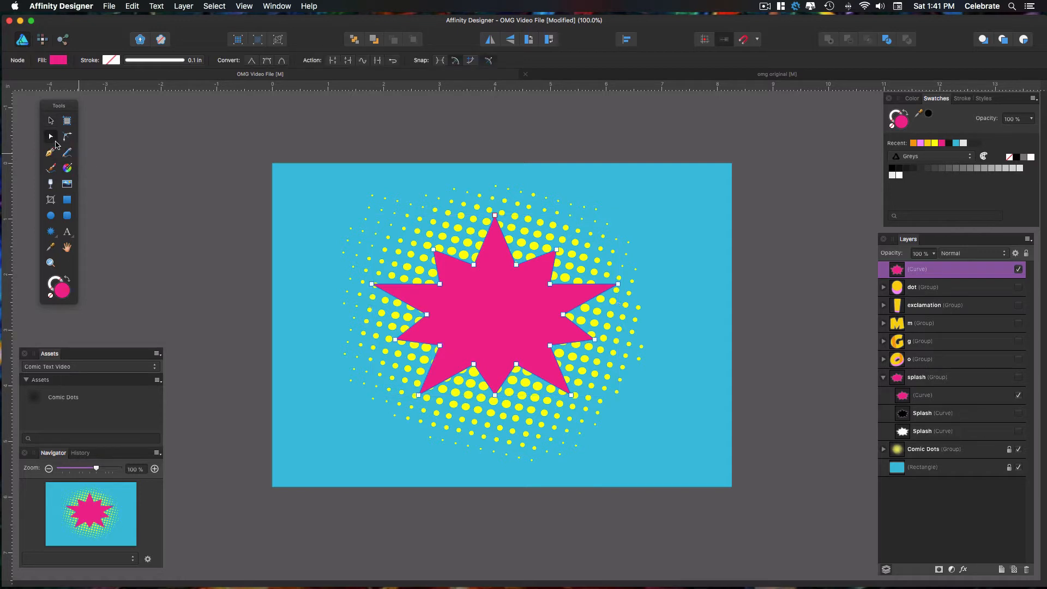
pyautogui.moveTo(474, 267)
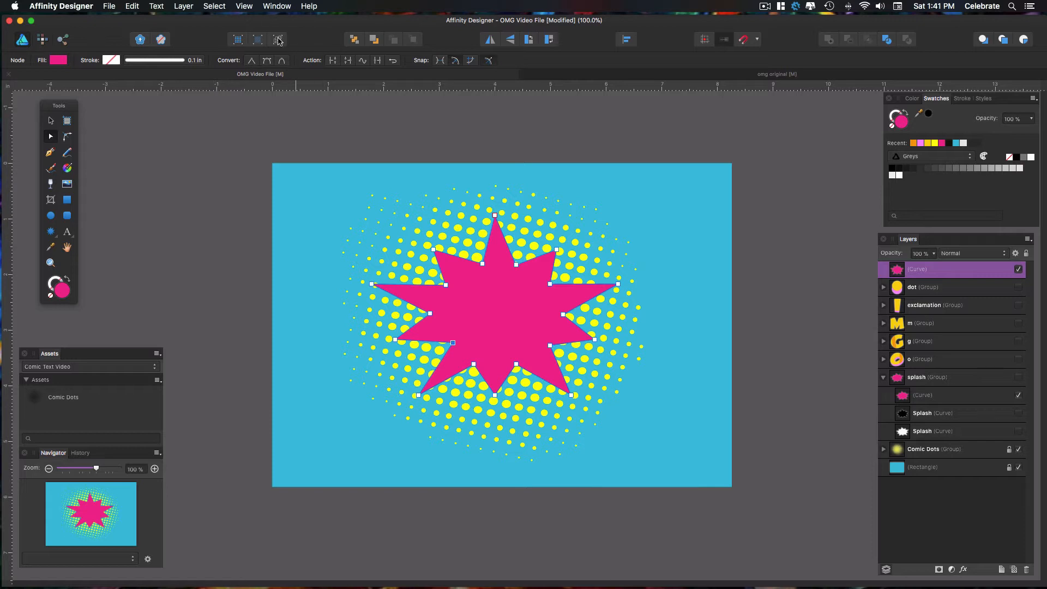
pyautogui.moveTo(251, 60)
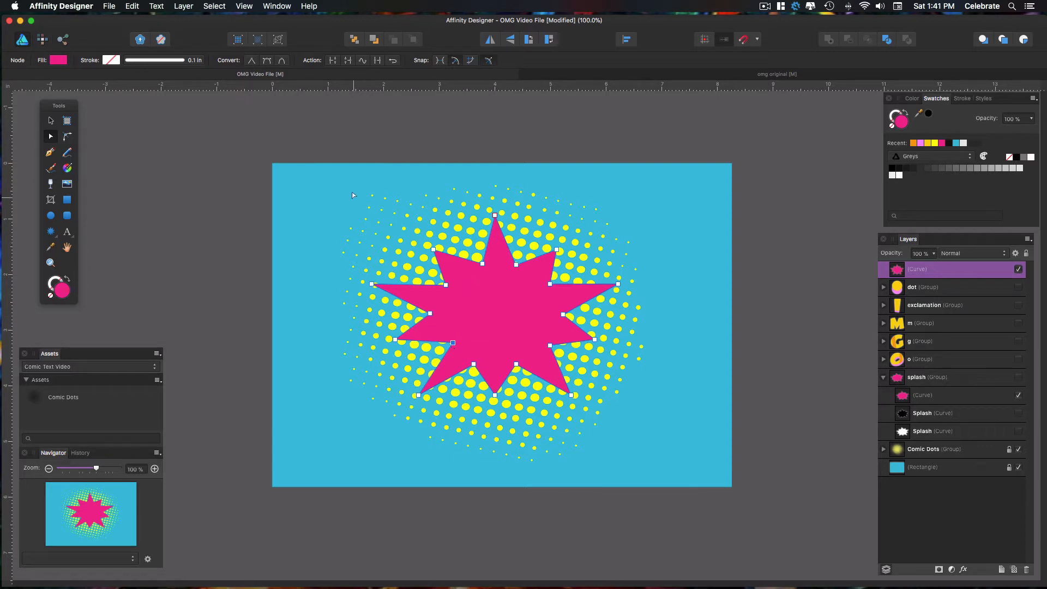
pyautogui.click(266, 60)
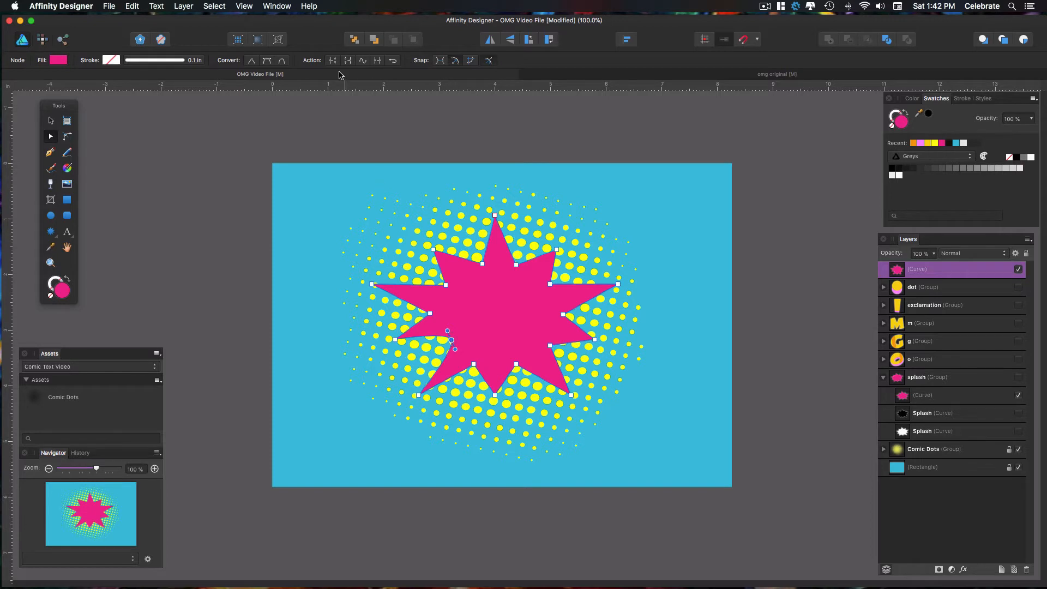
pyautogui.moveTo(281, 60)
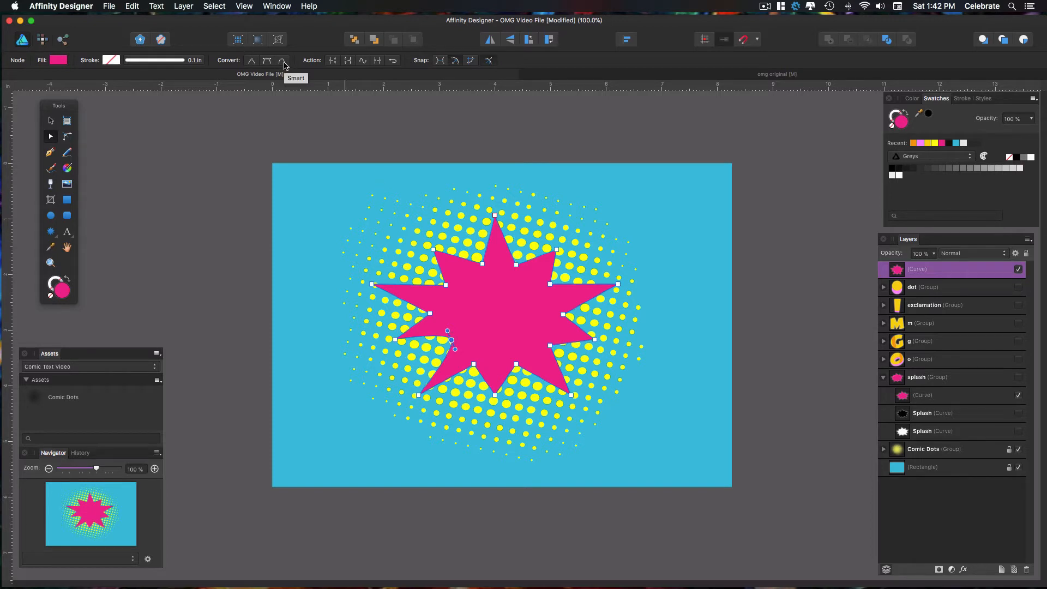
pyautogui.moveTo(302, 239)
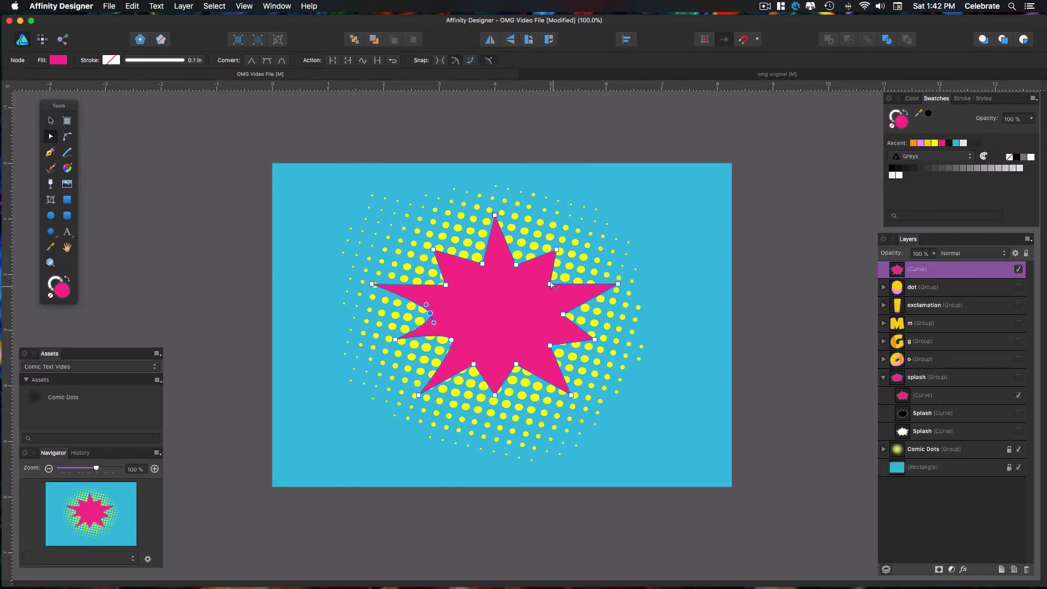
pyautogui.moveTo(480, 349)
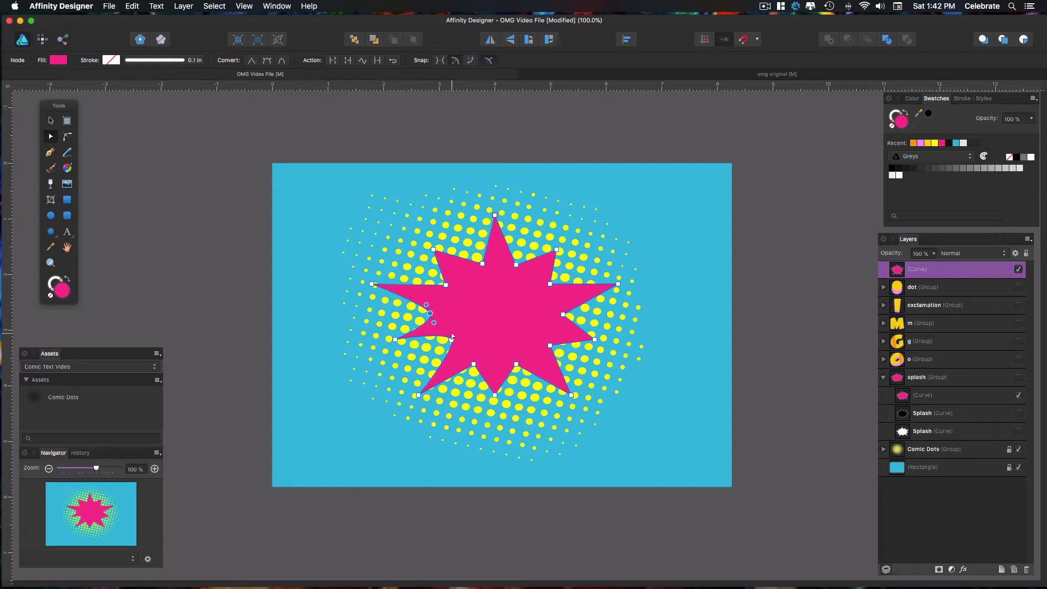
pyautogui.moveTo(649, 5)
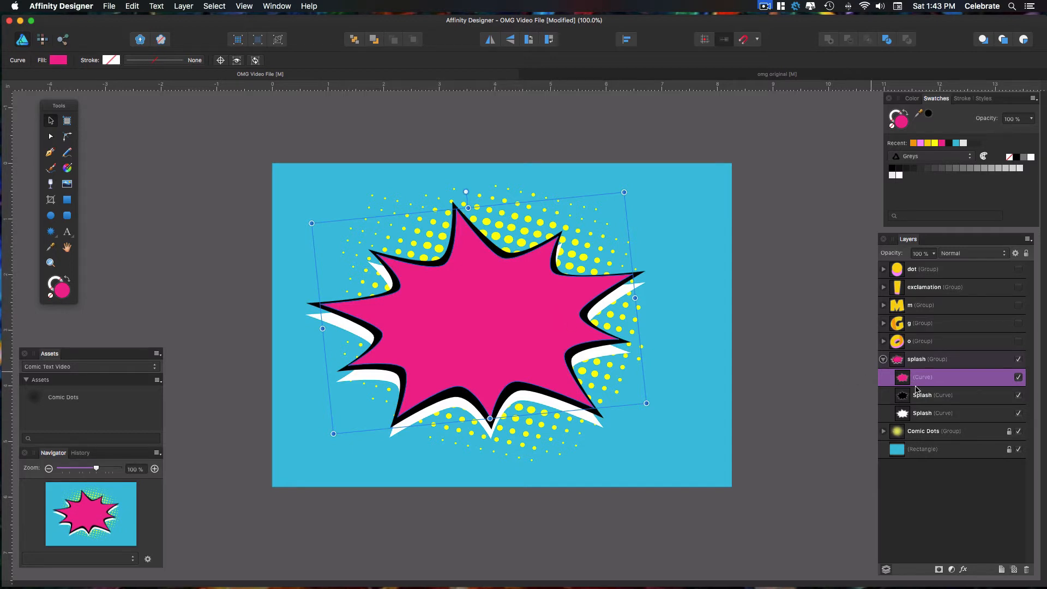
pyautogui.moveTo(920, 391)
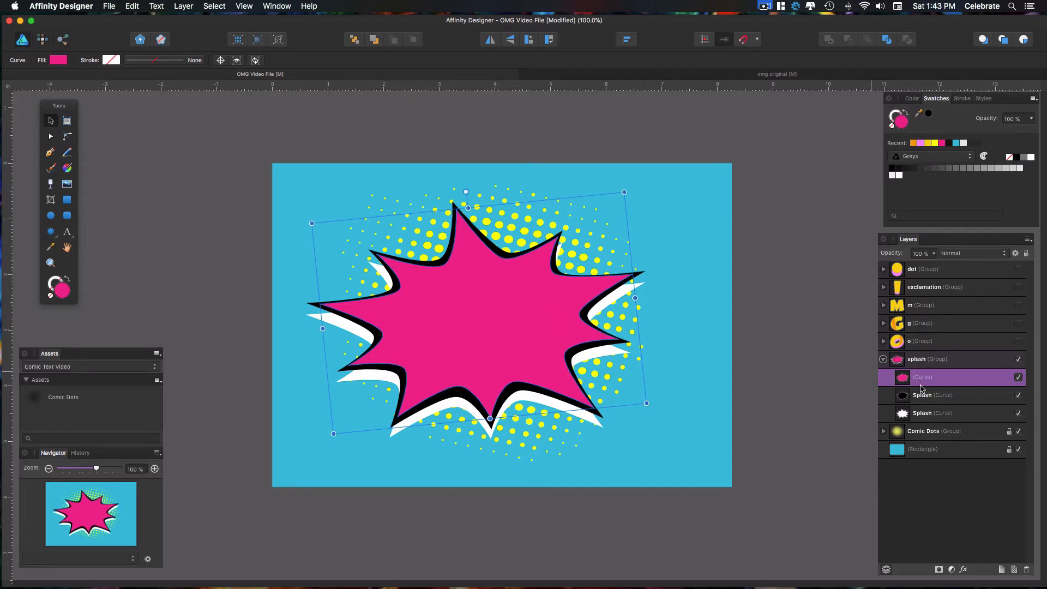
pyautogui.moveTo(913, 411)
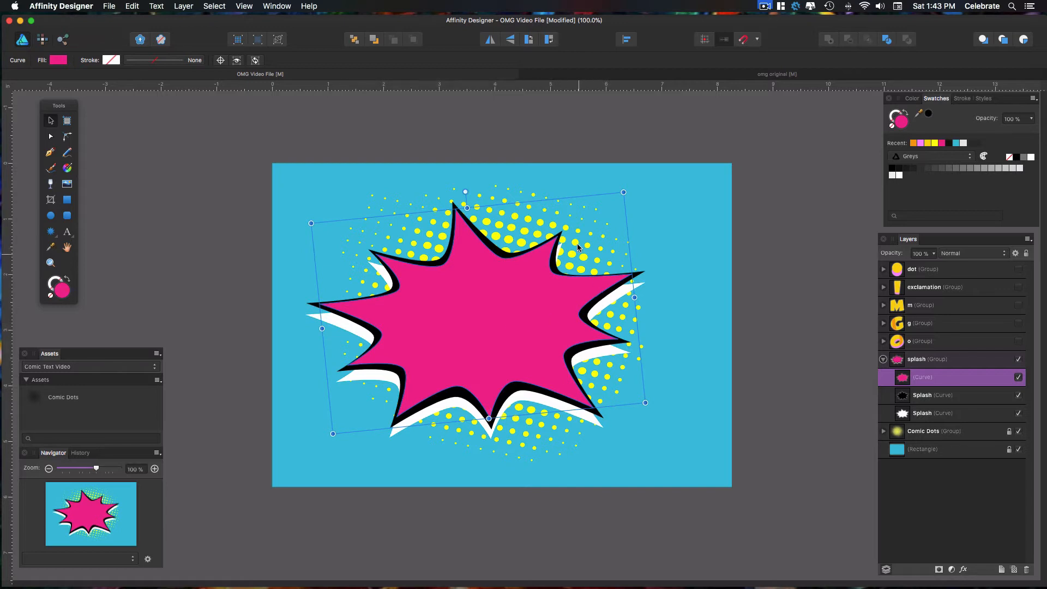
pyautogui.moveTo(557, 286)
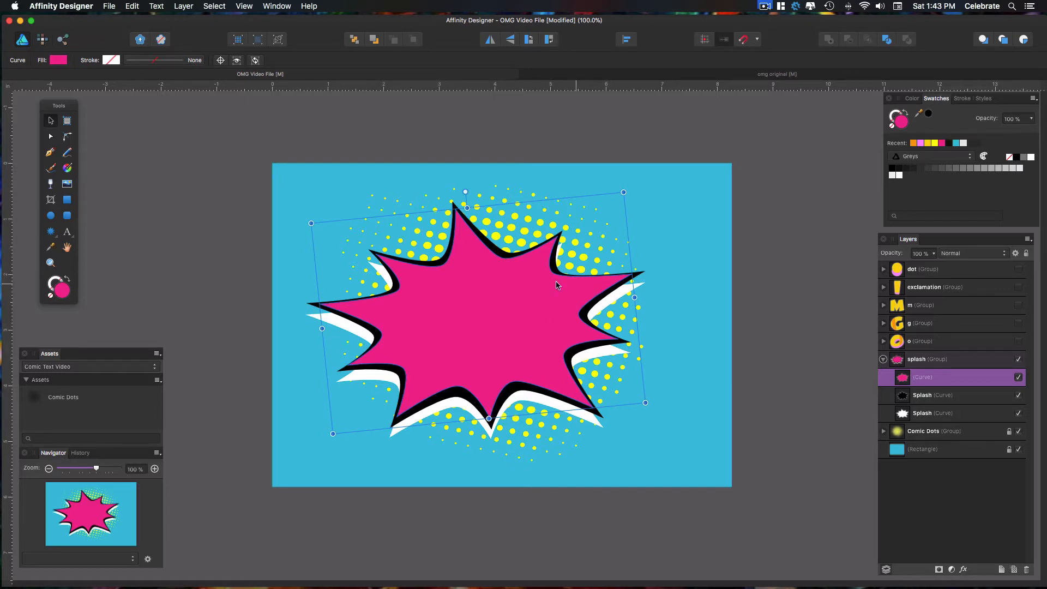
pyautogui.moveTo(427, 313)
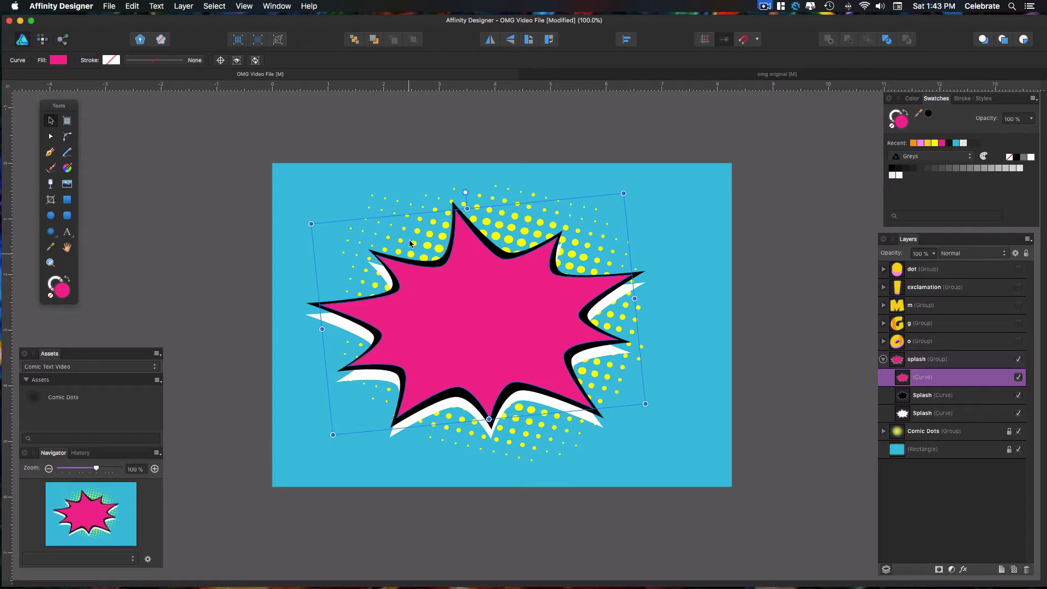
pyautogui.moveTo(539, 319)
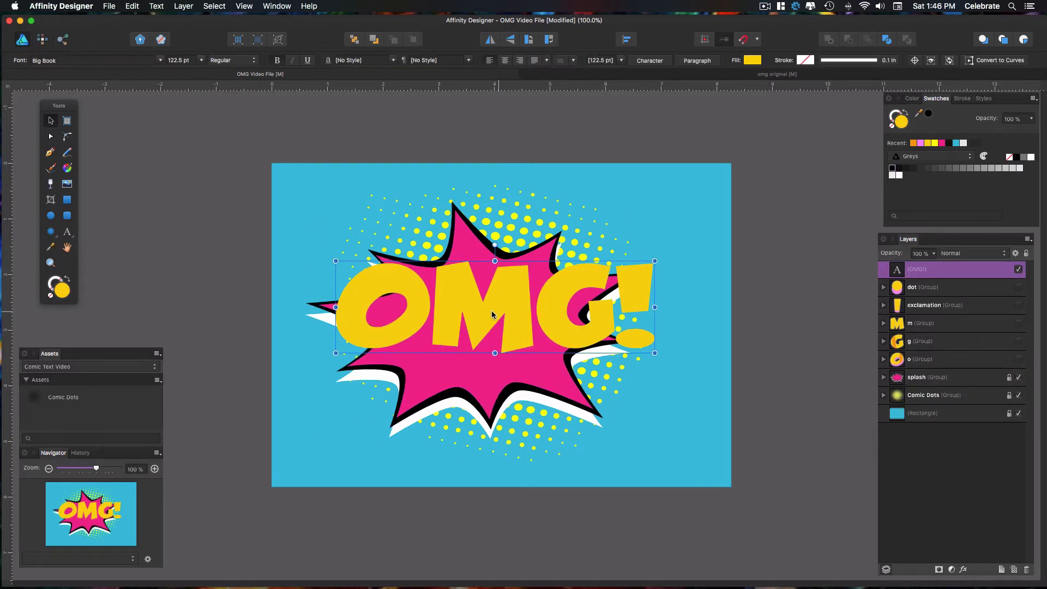
pyautogui.moveTo(518, 325)
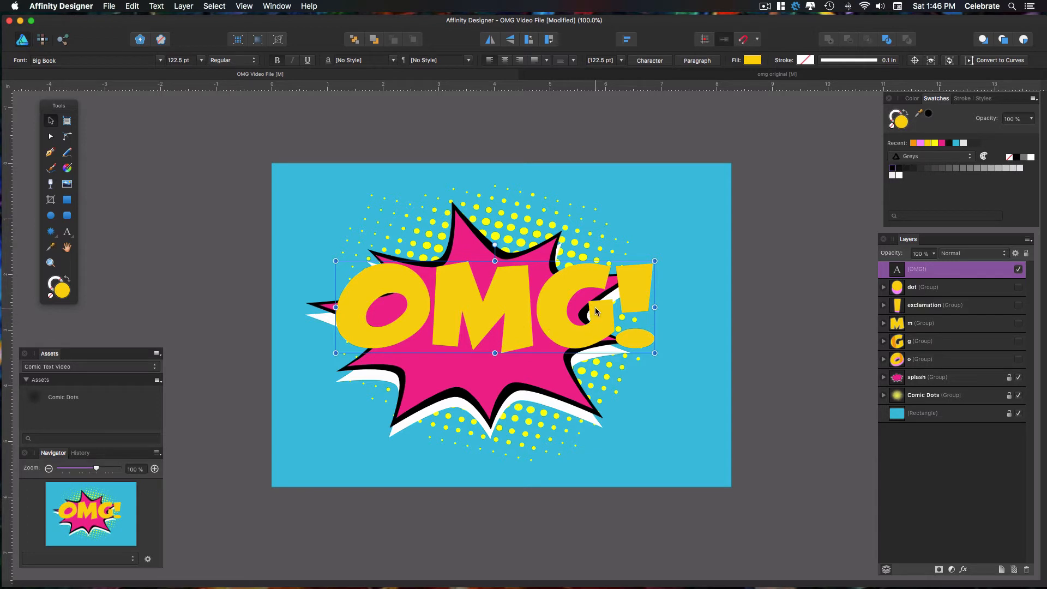
pyautogui.moveTo(771, 192)
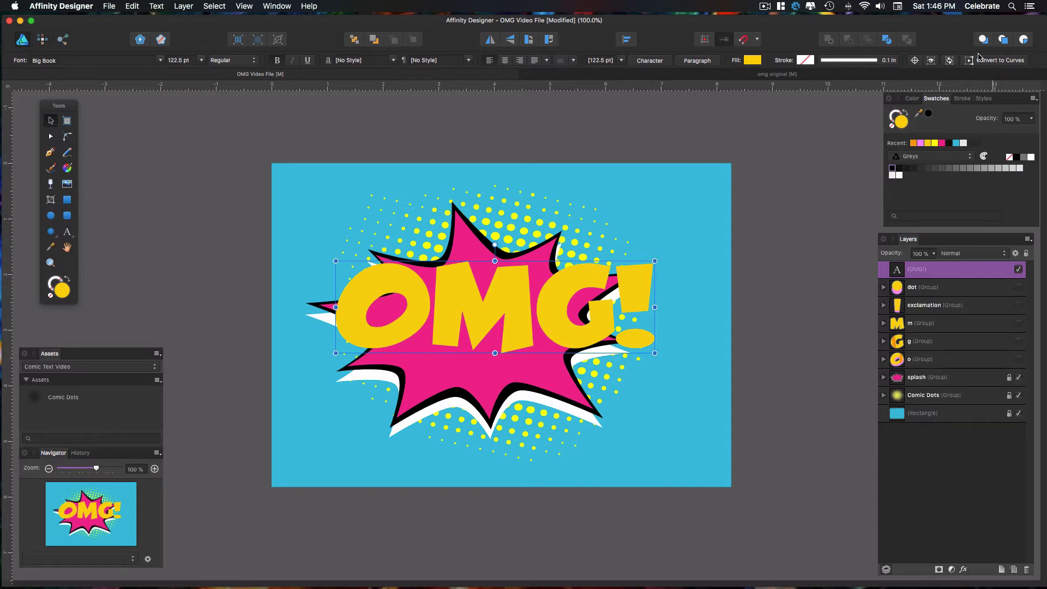
pyautogui.moveTo(1000, 60)
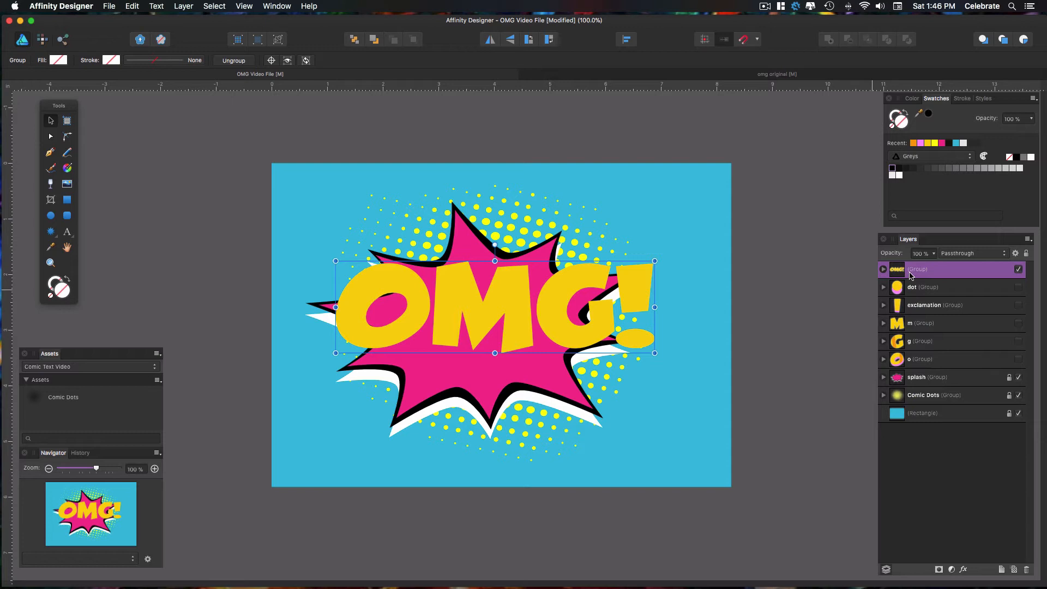
# - Expand the converted OMG! group in Layers and select the O letter curve
pyautogui.click(882, 269)
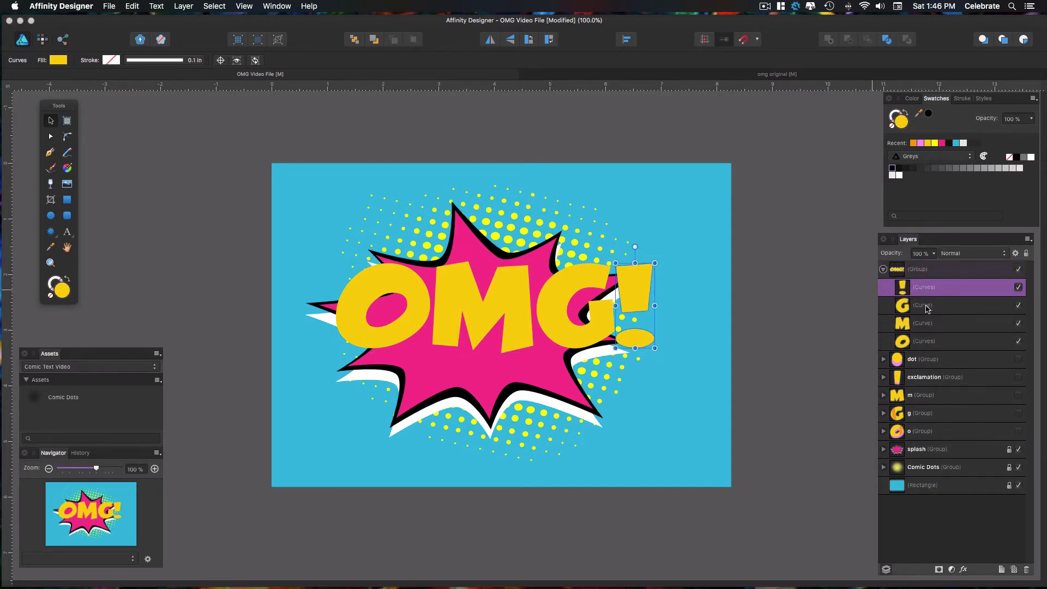
pyautogui.click(922, 322)
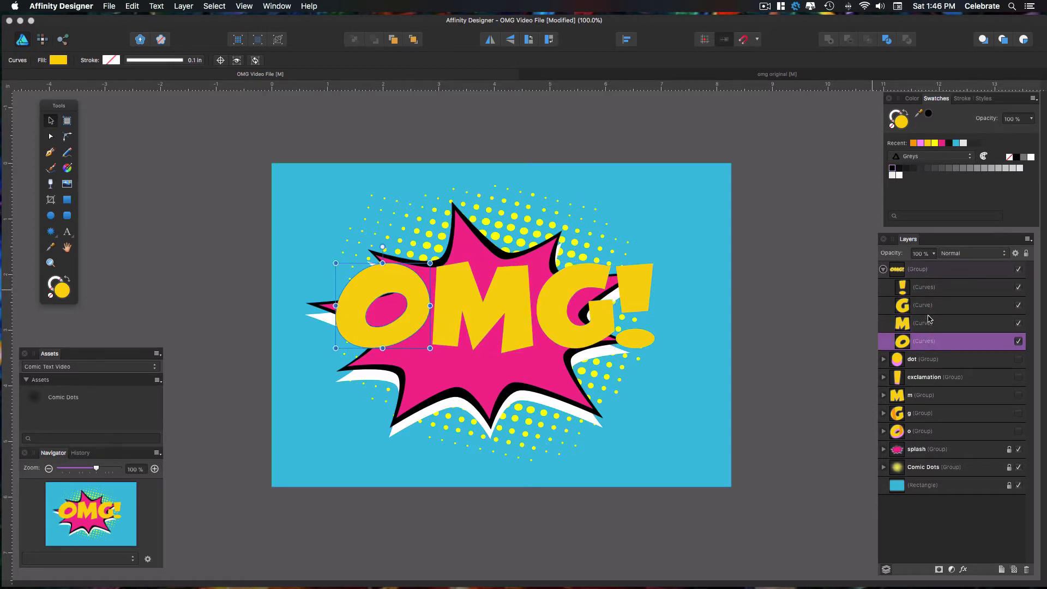
pyautogui.moveTo(906, 301)
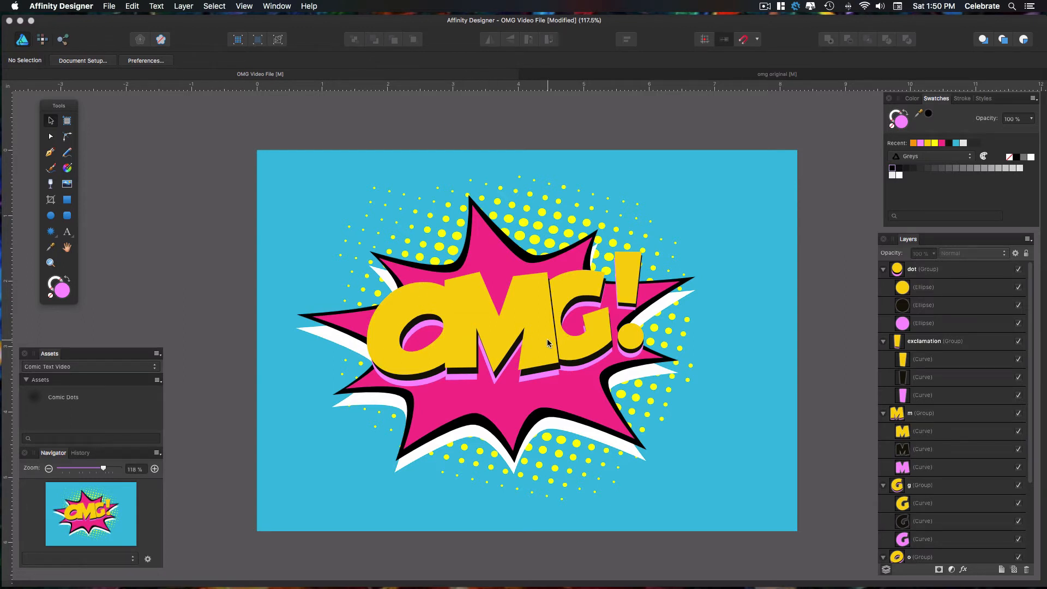
pyautogui.moveTo(479, 342)
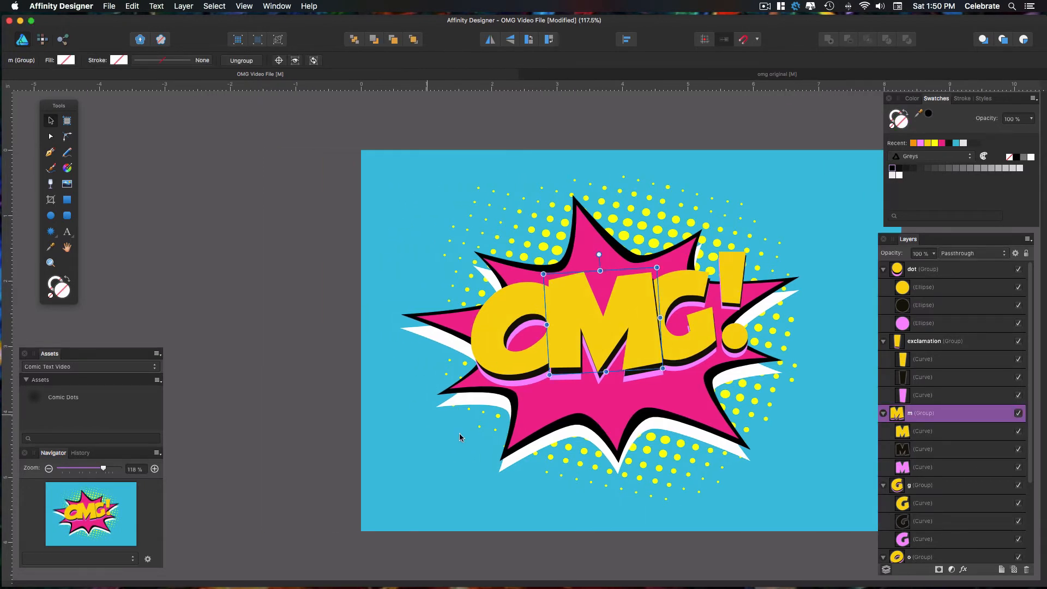
pyautogui.moveTo(394, 460)
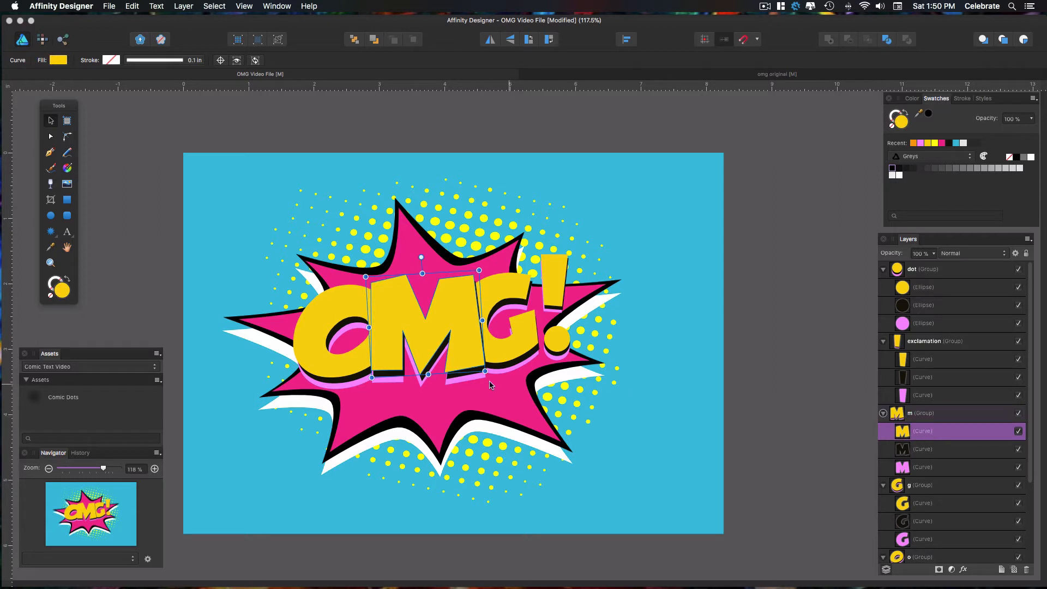
pyautogui.moveTo(52, 138)
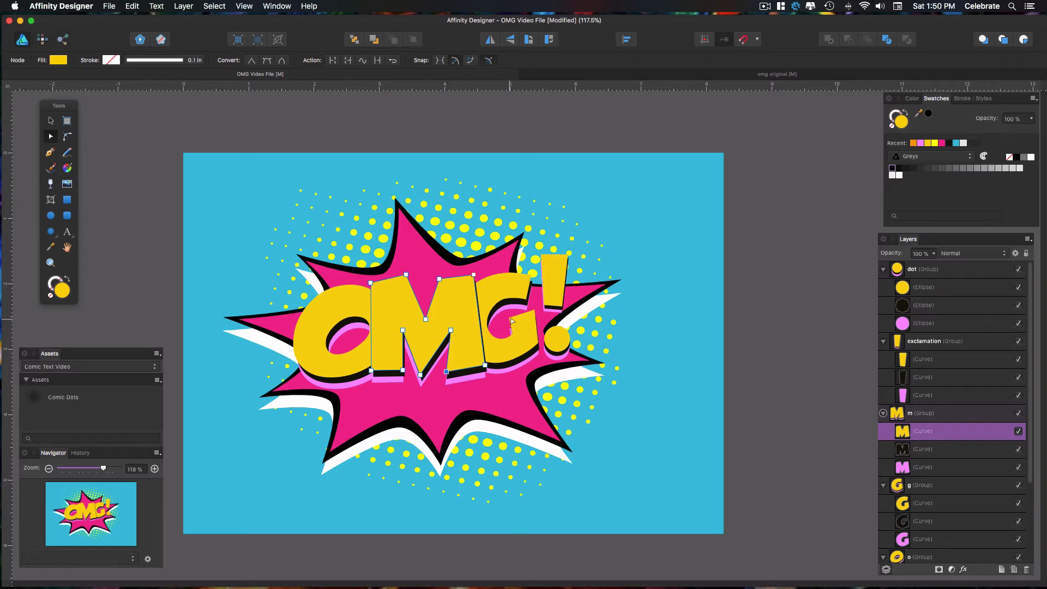
# - Select the yellow face curve of the G in the Layers panel for node editing
pyautogui.click(922, 484)
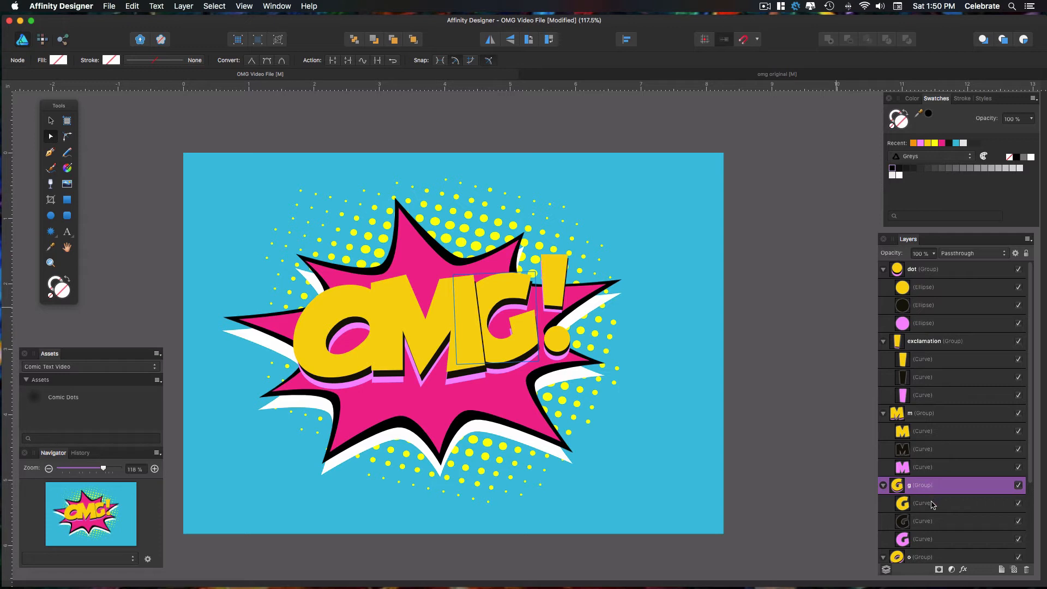
pyautogui.click(947, 502)
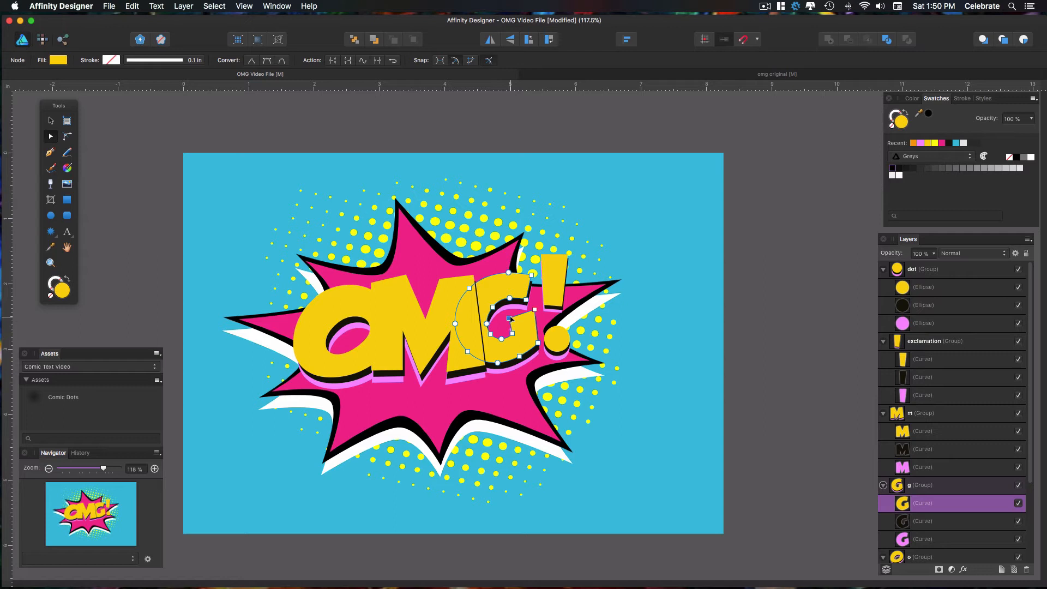
pyautogui.moveTo(162, 197)
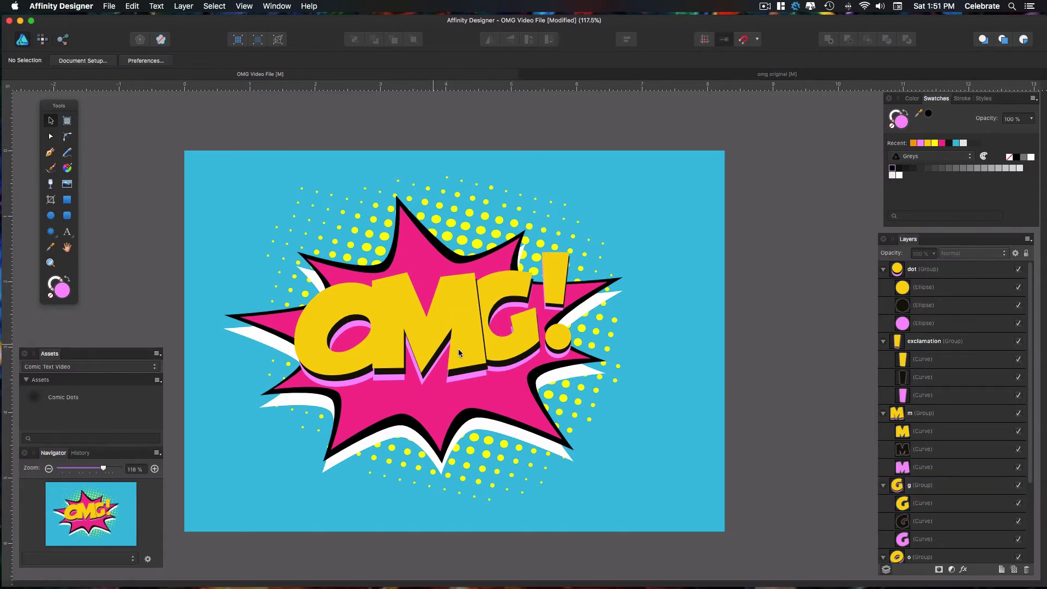
pyautogui.moveTo(543, 337)
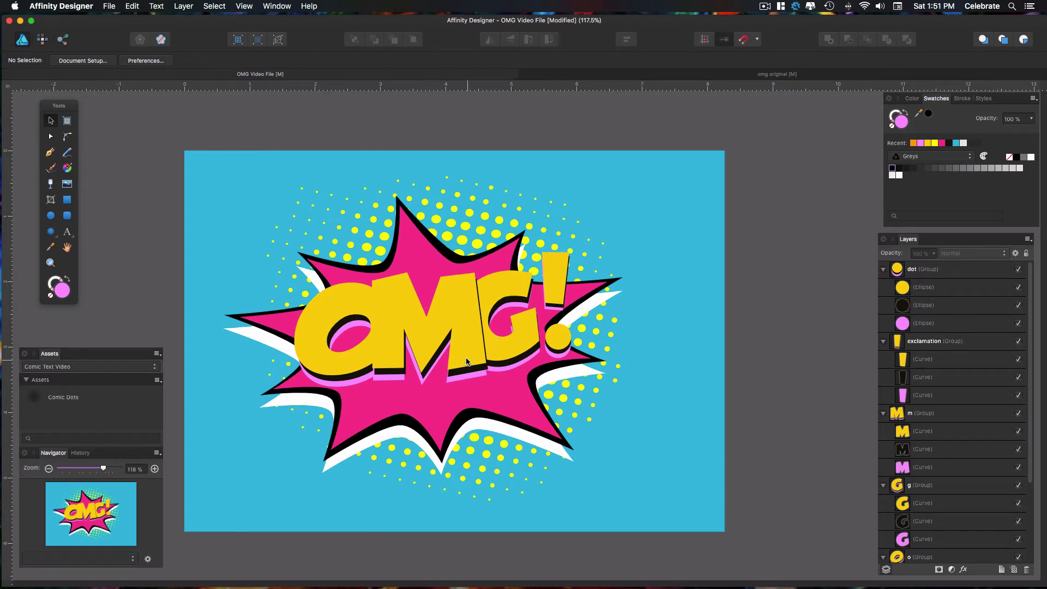
pyautogui.moveTo(489, 356)
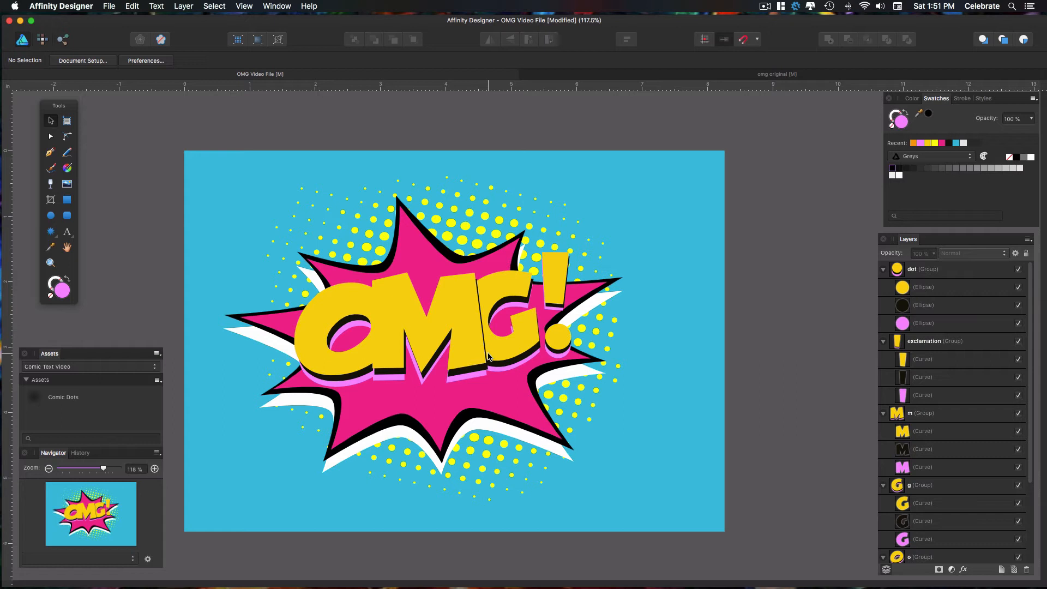
pyautogui.moveTo(394, 350)
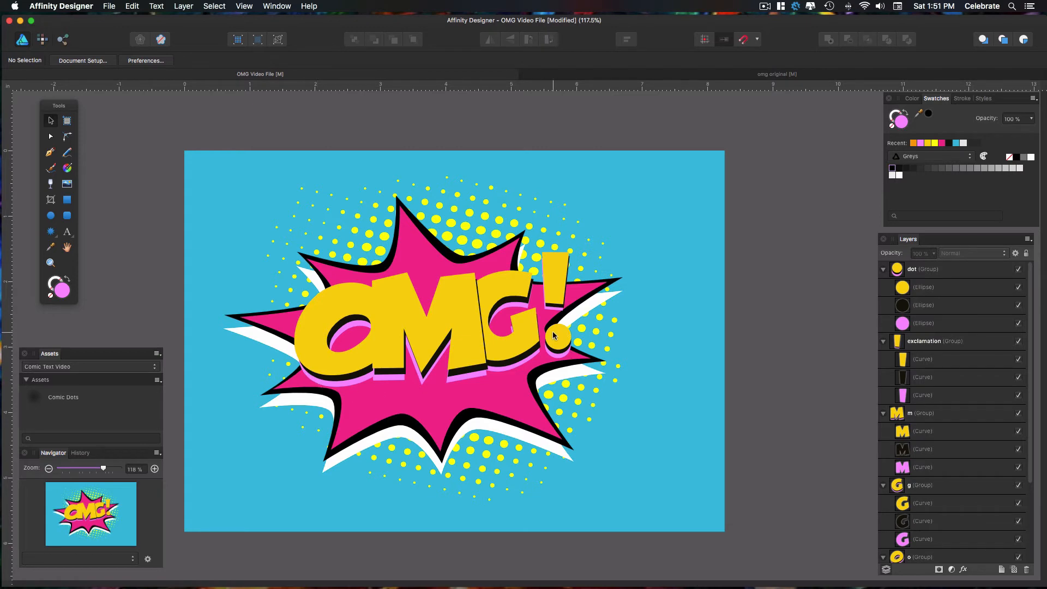
pyautogui.moveTo(498, 331)
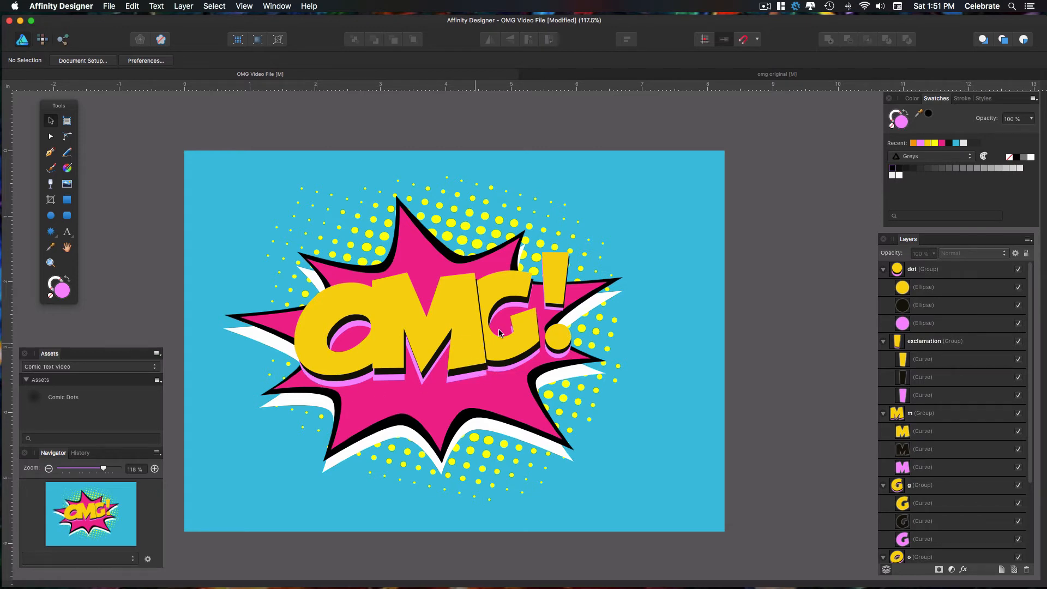
# - View the finished omg original document for reference
pyautogui.click(776, 73)
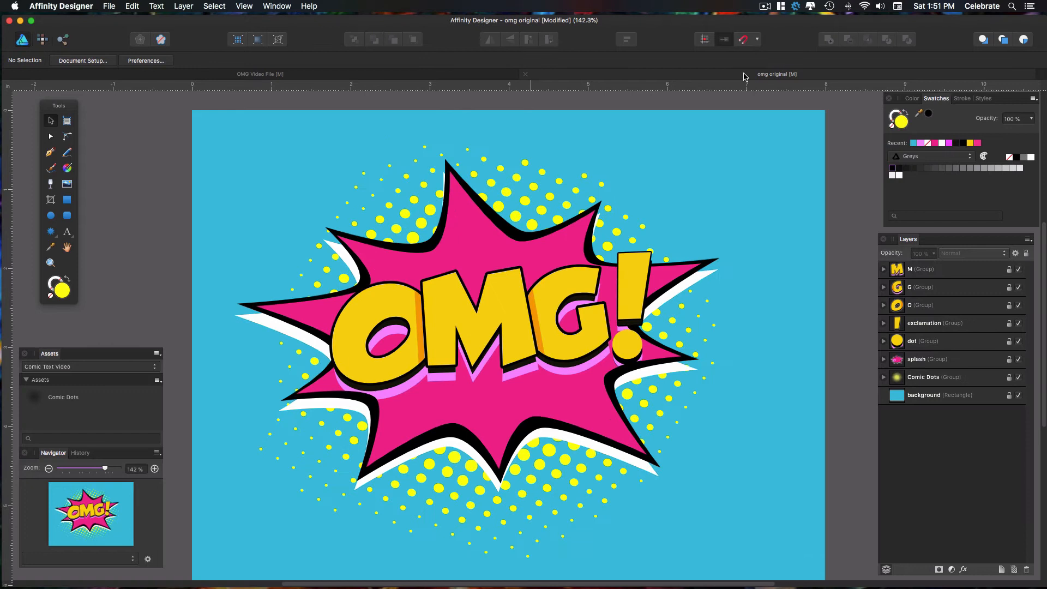
pyautogui.moveTo(635, 366)
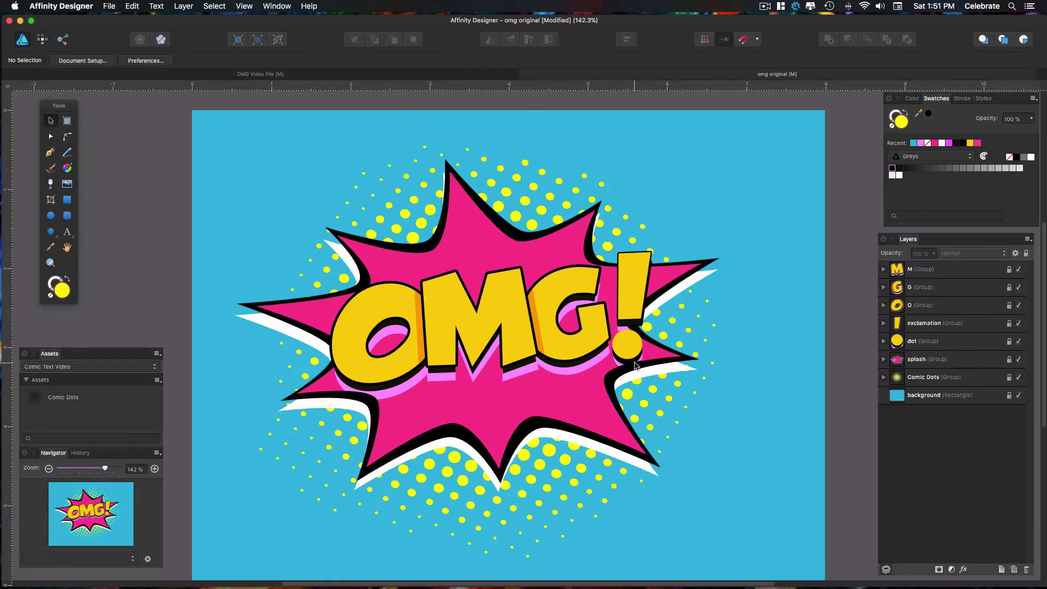
pyautogui.moveTo(427, 323)
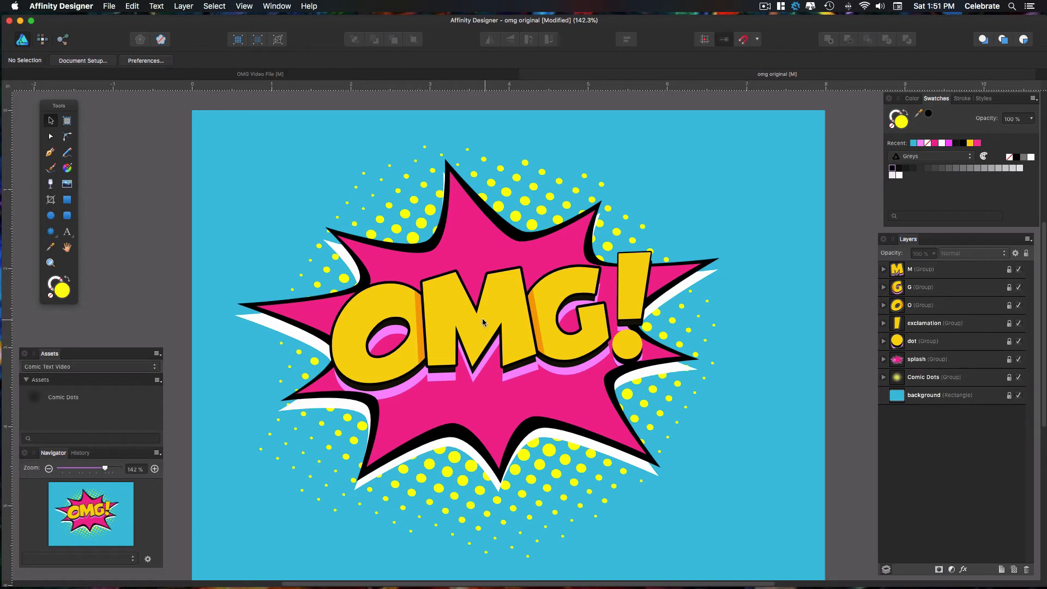
pyautogui.moveTo(492, 313)
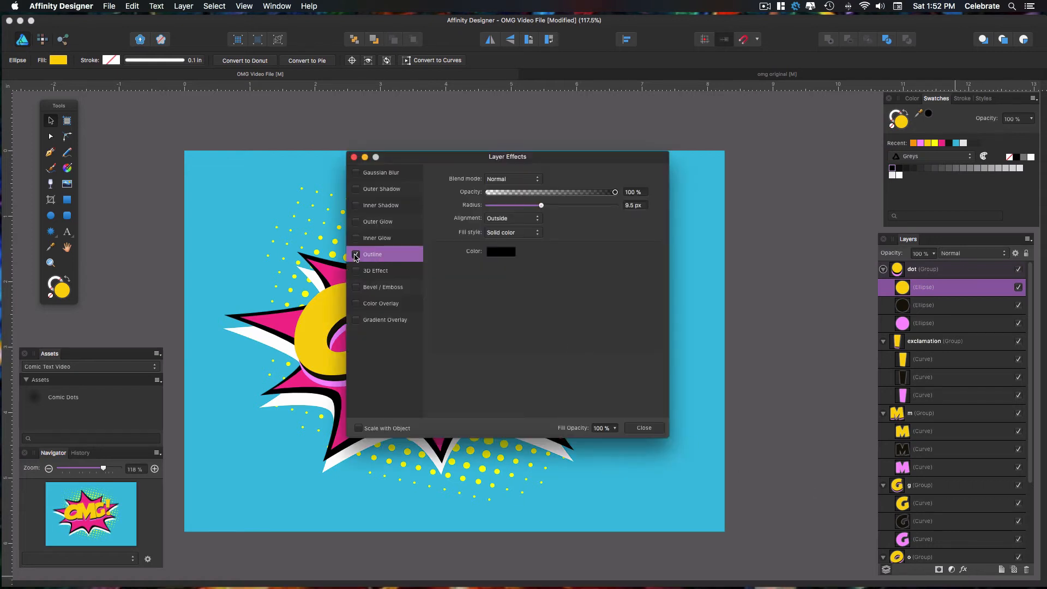
# - Apply a black 9.5 px outside Outline effect to the yellow dot and close Layer Effects
pyautogui.click(356, 254)
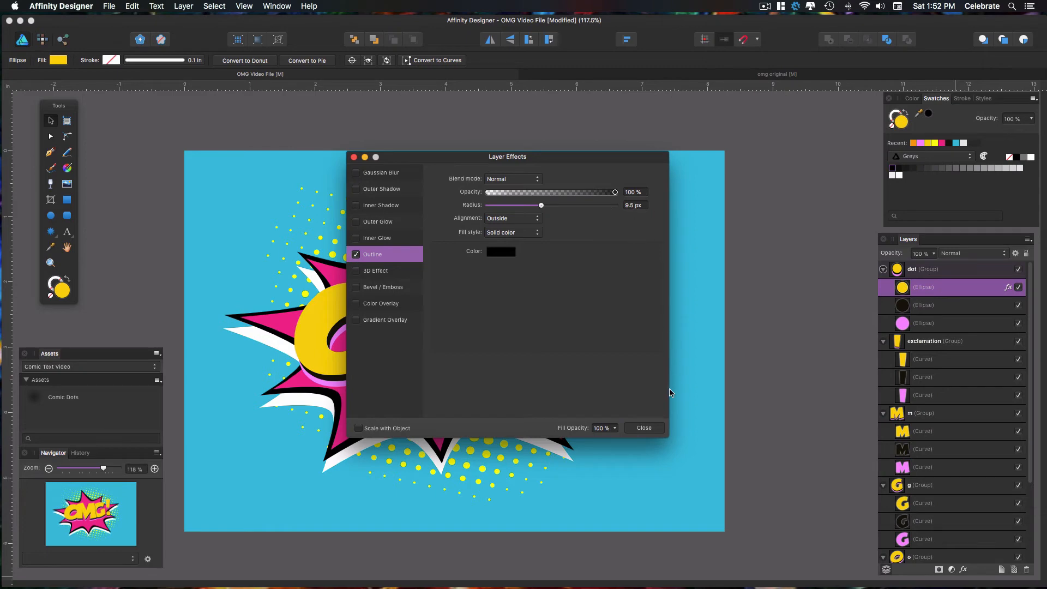
pyautogui.click(641, 427)
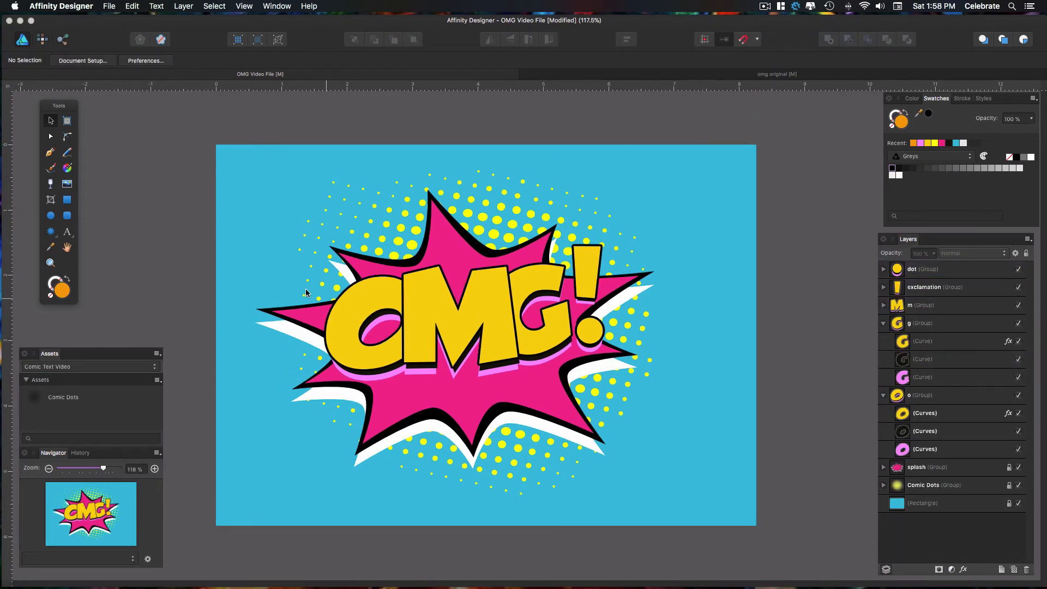
pyautogui.moveTo(132, 219)
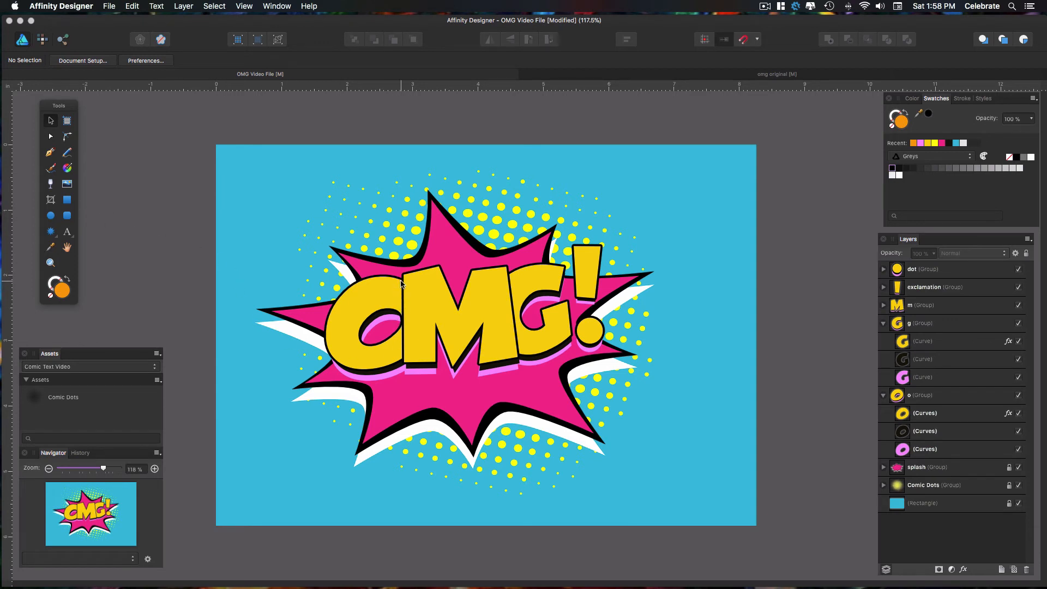
pyautogui.moveTo(502, 282)
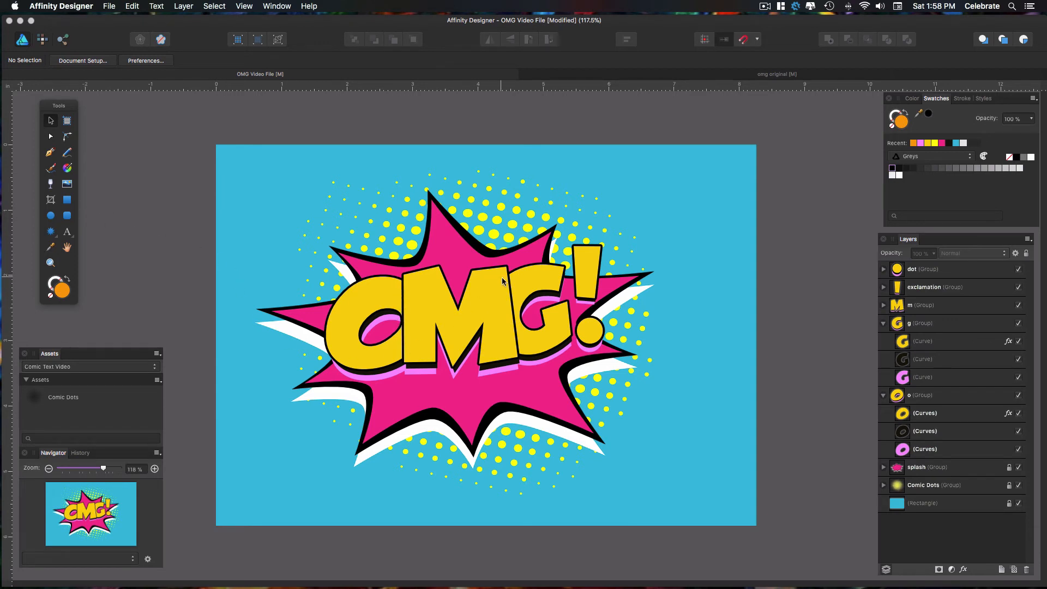
pyautogui.moveTo(197, 249)
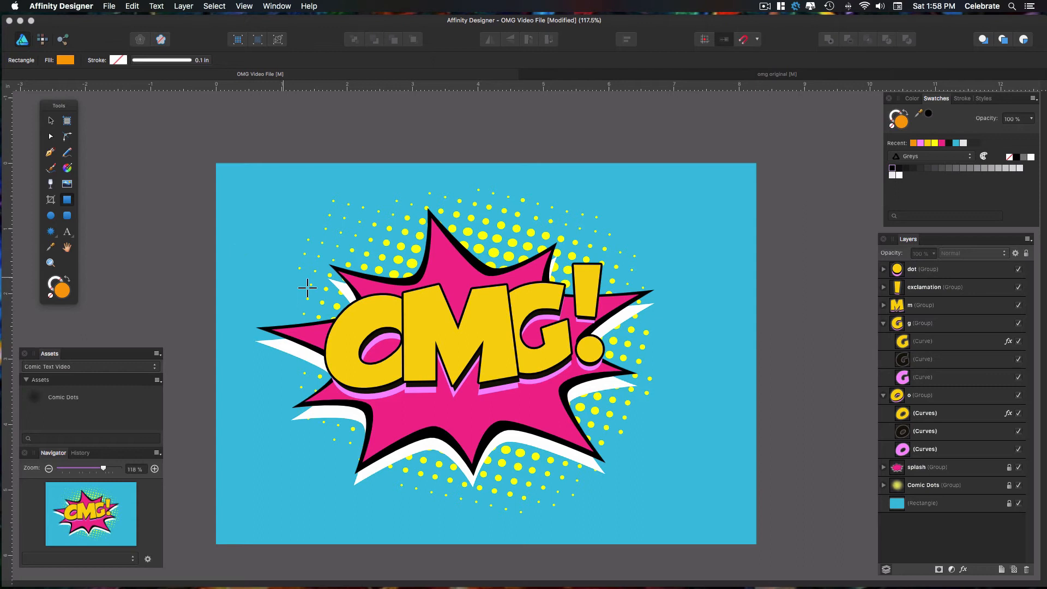
# - Clip an orange strip inside the yellow O's left side and deselect
pyautogui.moveTo(400, 308); pyautogui.dragTo(418, 364)
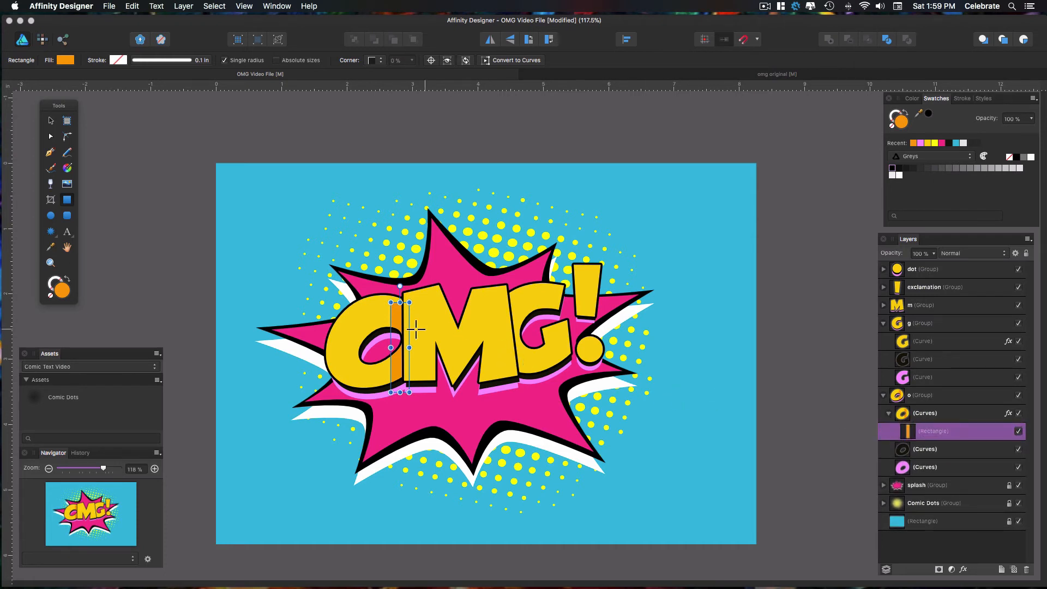
pyautogui.moveTo(299, 248)
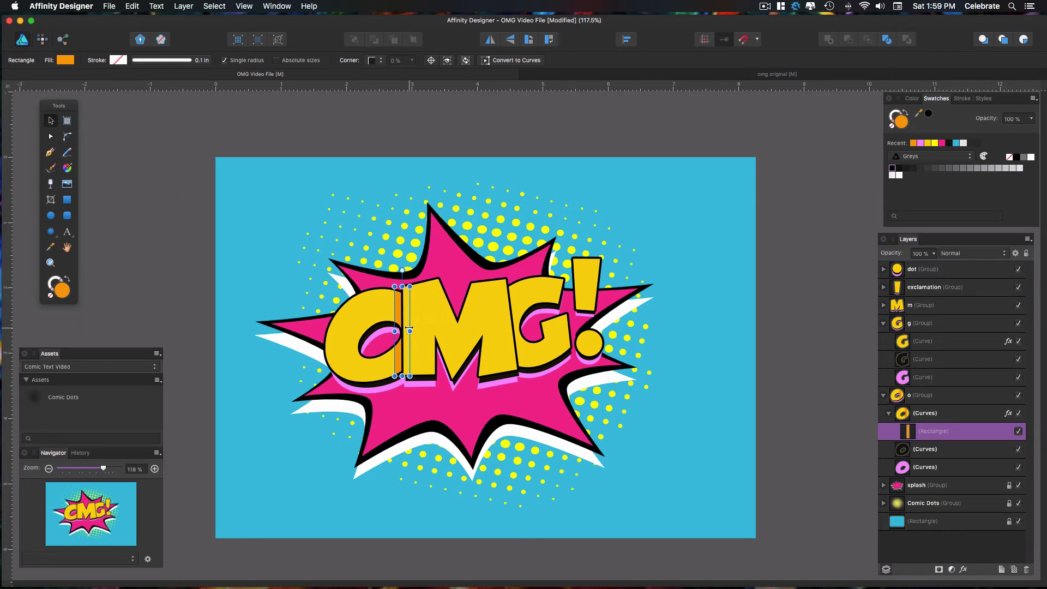
pyautogui.click(277, 278)
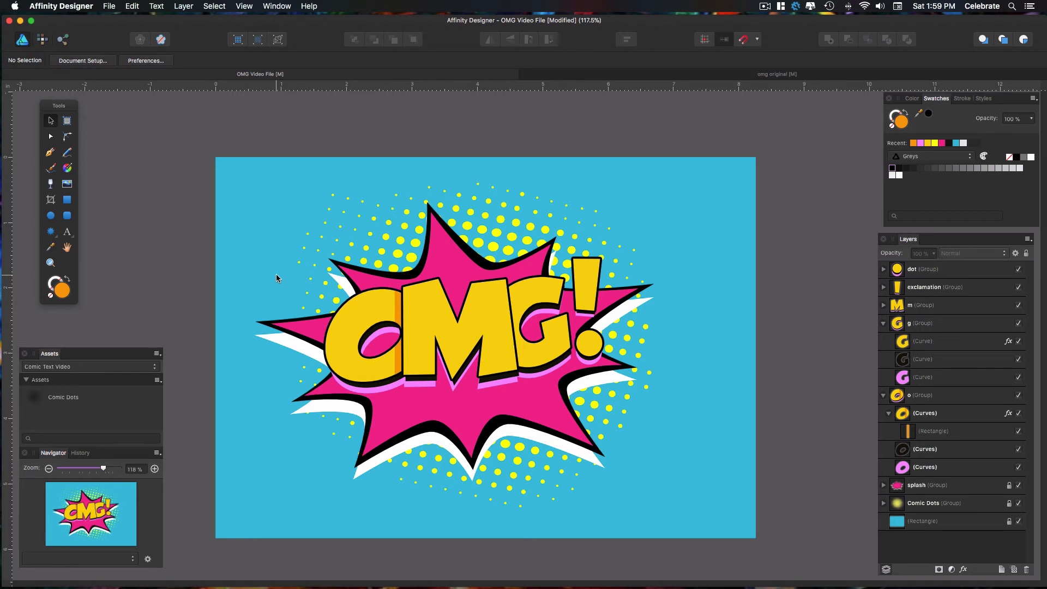
pyautogui.moveTo(274, 276)
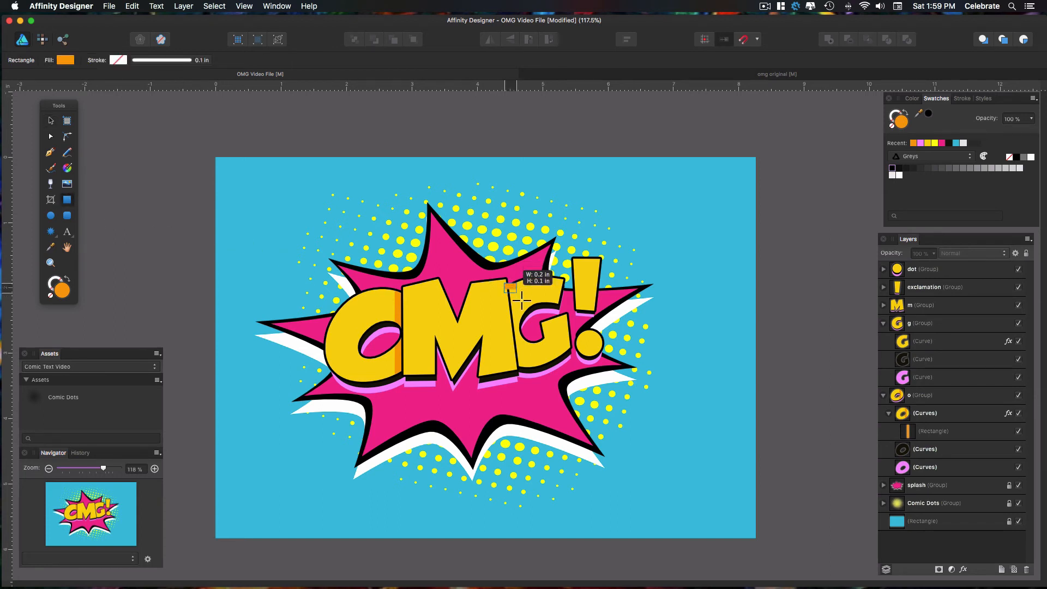
# - Clip a resized orange shading strip inside the yellow G and deselect
pyautogui.moveTo(510, 288); pyautogui.dragTo(531, 380)
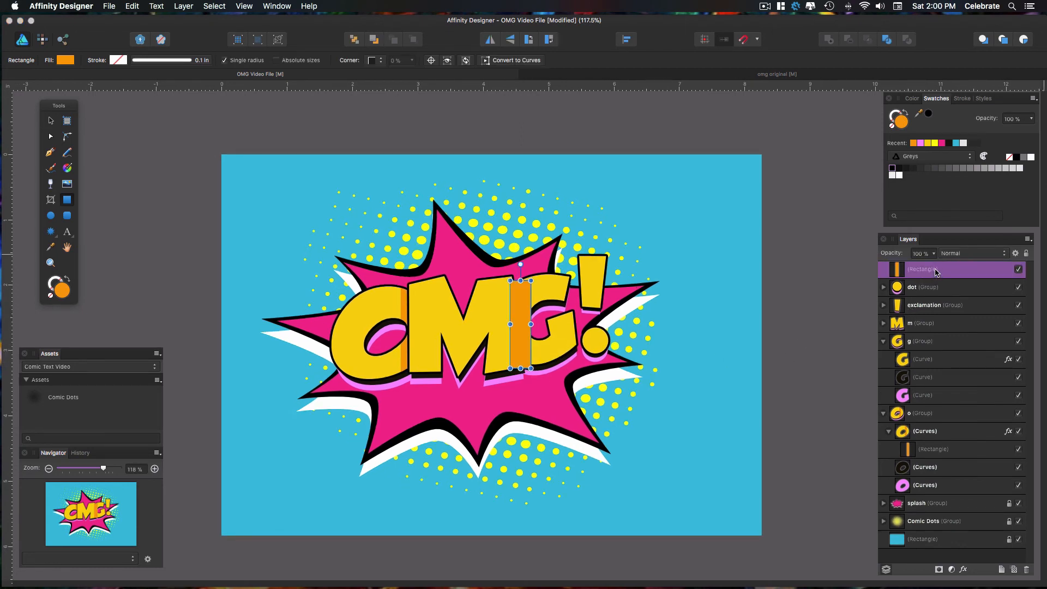
pyautogui.click(924, 359)
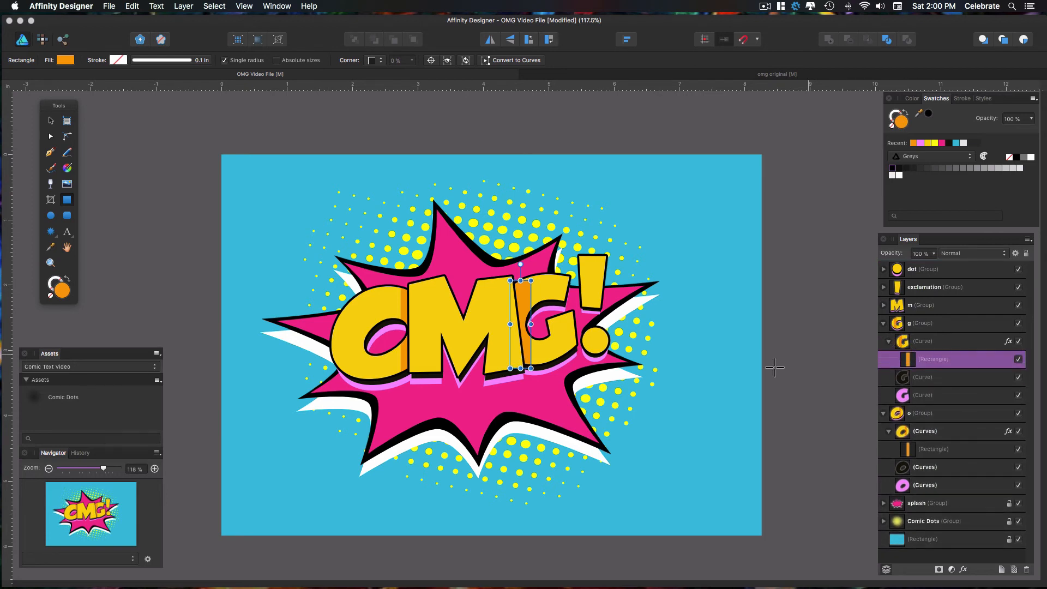
pyautogui.moveTo(527, 293)
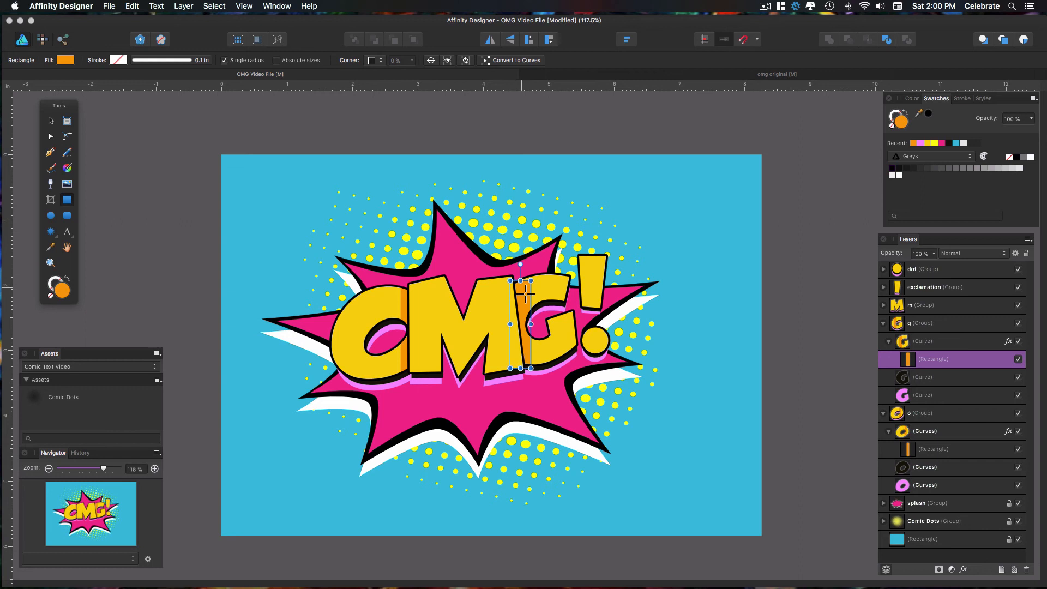
pyautogui.moveTo(673, 249)
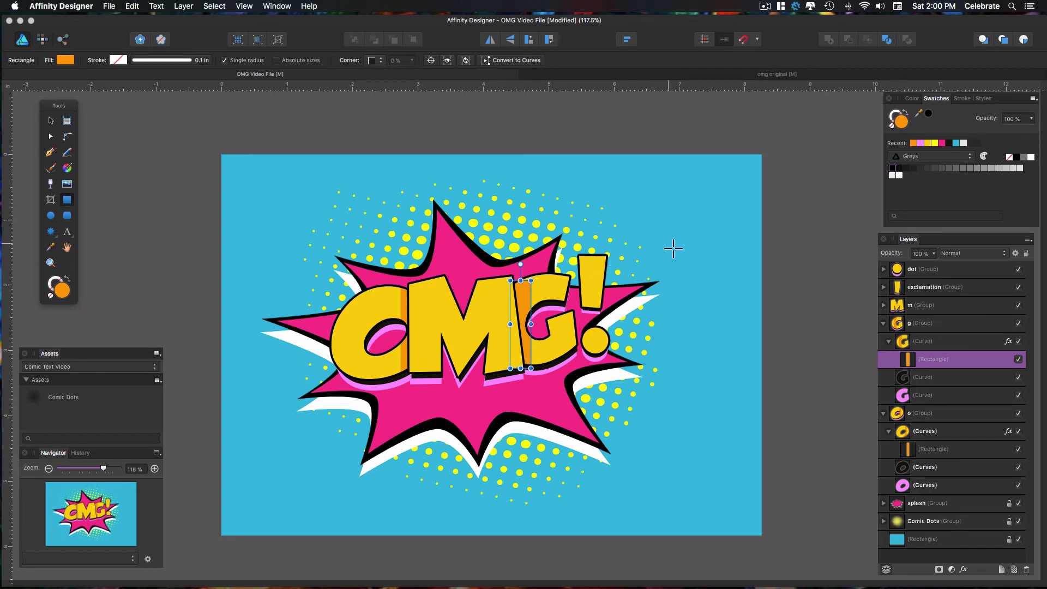
pyautogui.moveTo(527, 301)
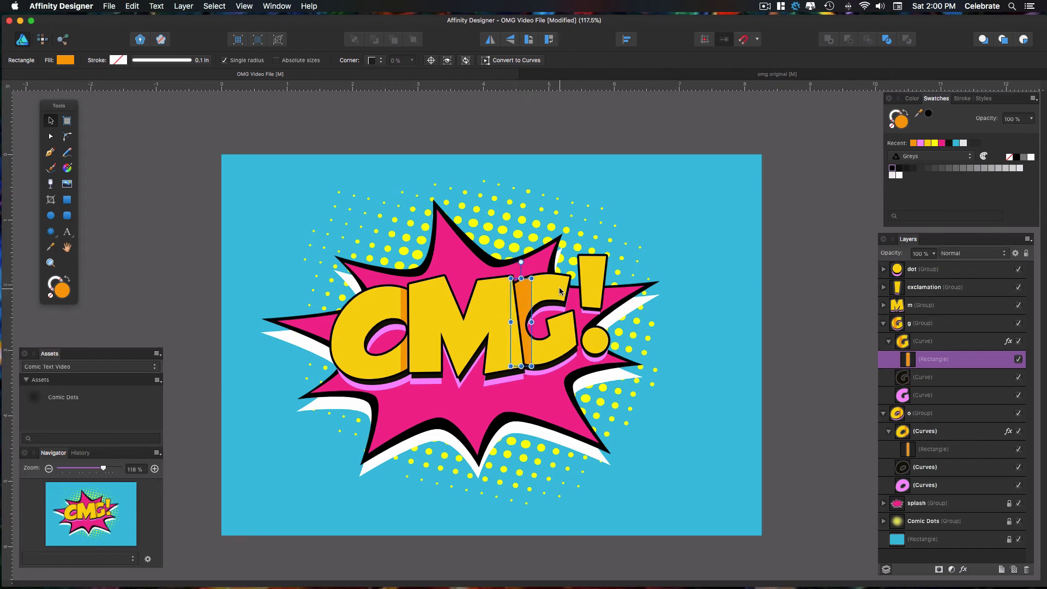
pyautogui.moveTo(531, 278); pyautogui.dragTo(541, 267)
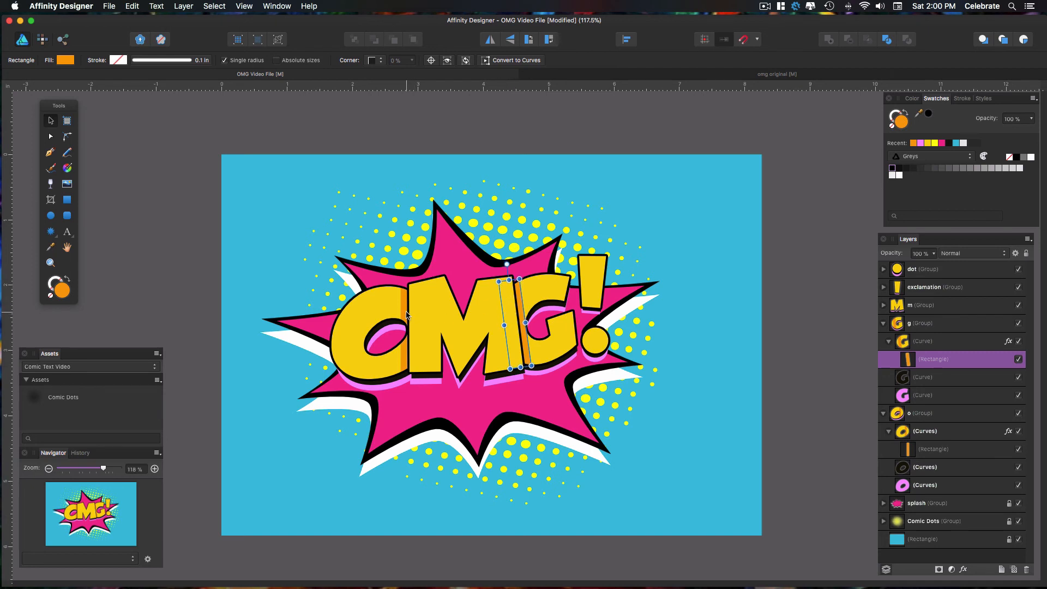
pyautogui.click(922, 412)
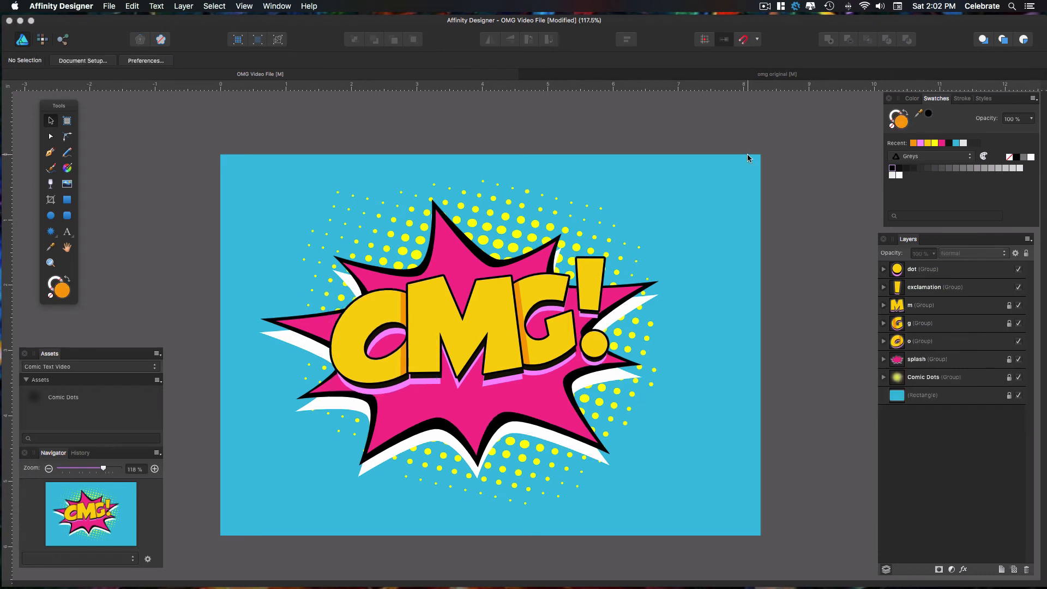
pyautogui.moveTo(400, 355)
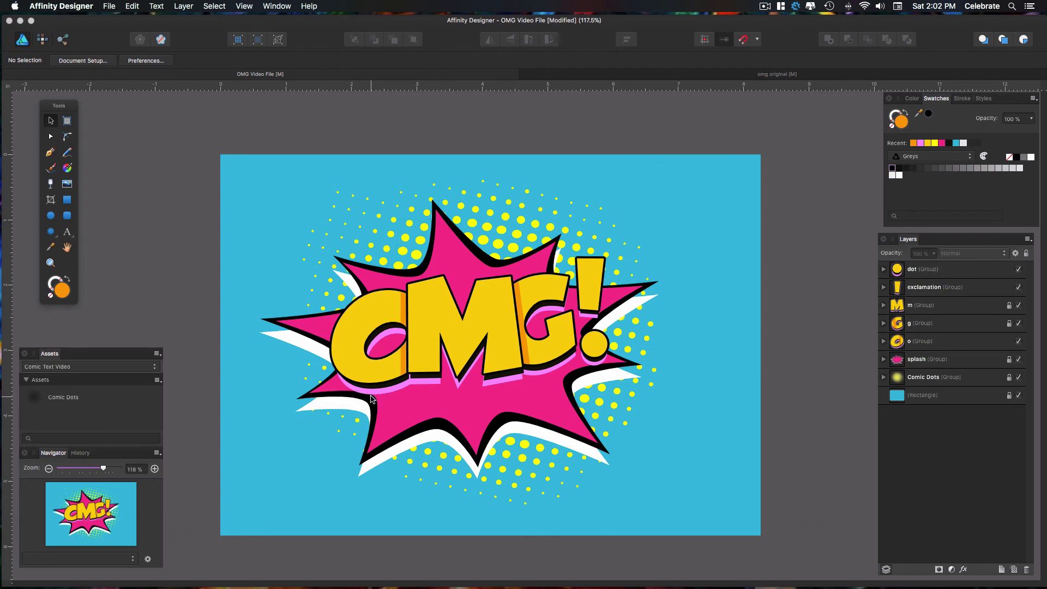
pyautogui.moveTo(604, 369)
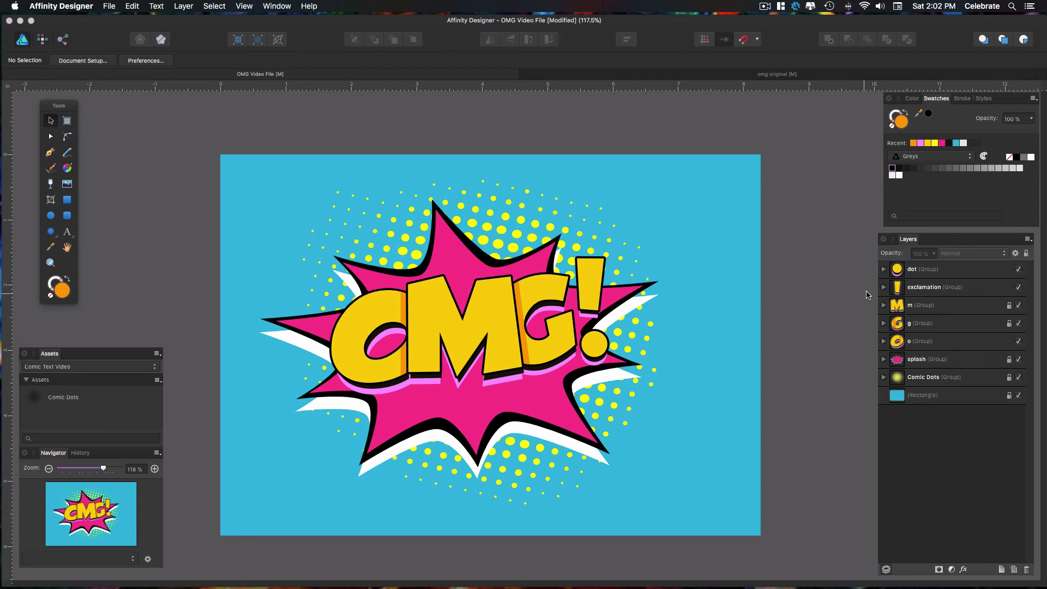
pyautogui.moveTo(882, 346)
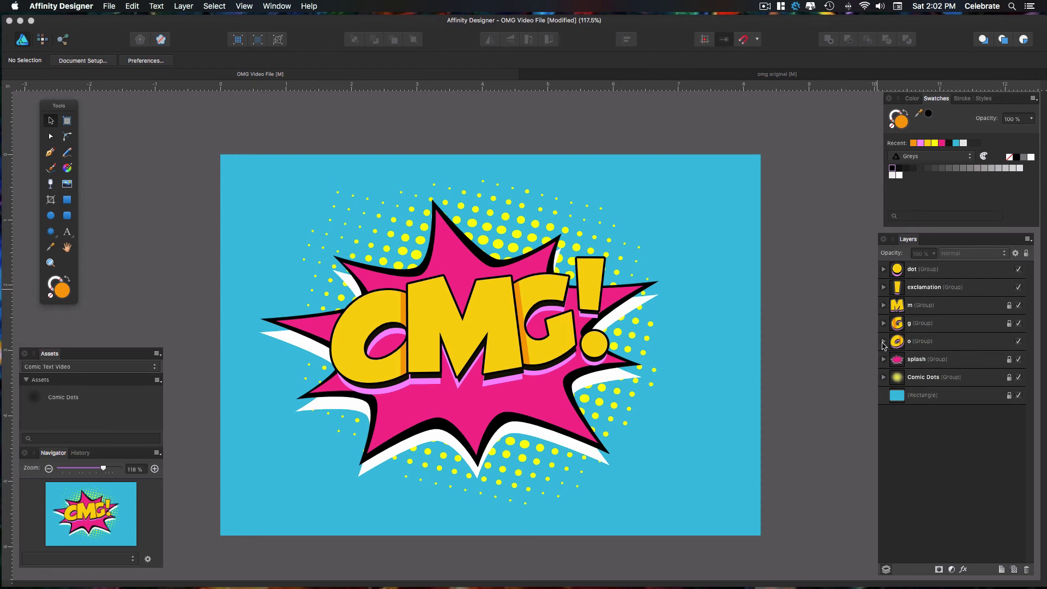
# - Expand the o and splash groups and nest the O's pink Curves inside the starburst Curve
pyautogui.click(882, 341)
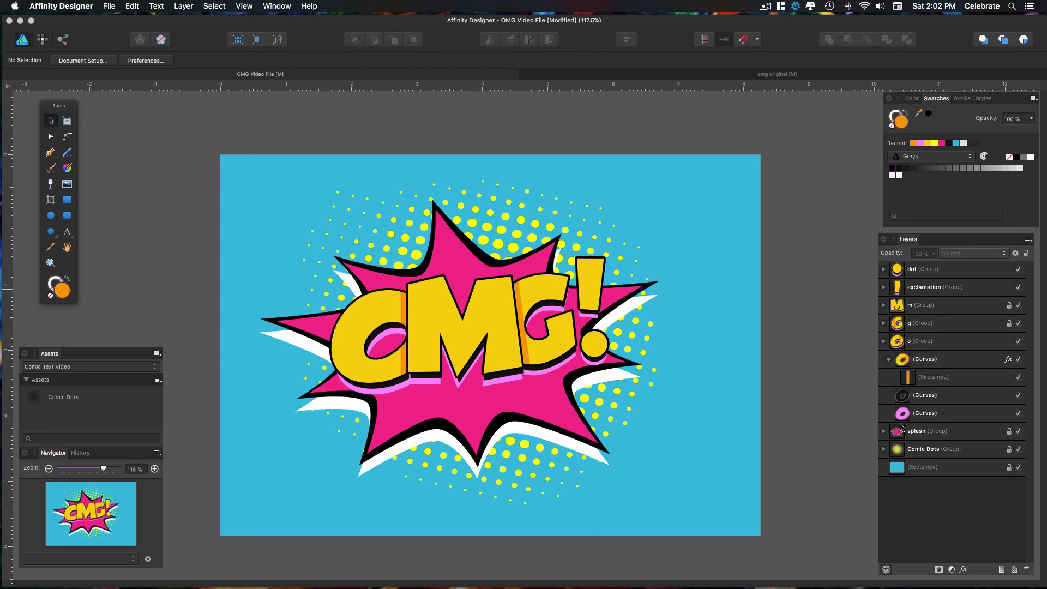
pyautogui.click(882, 430)
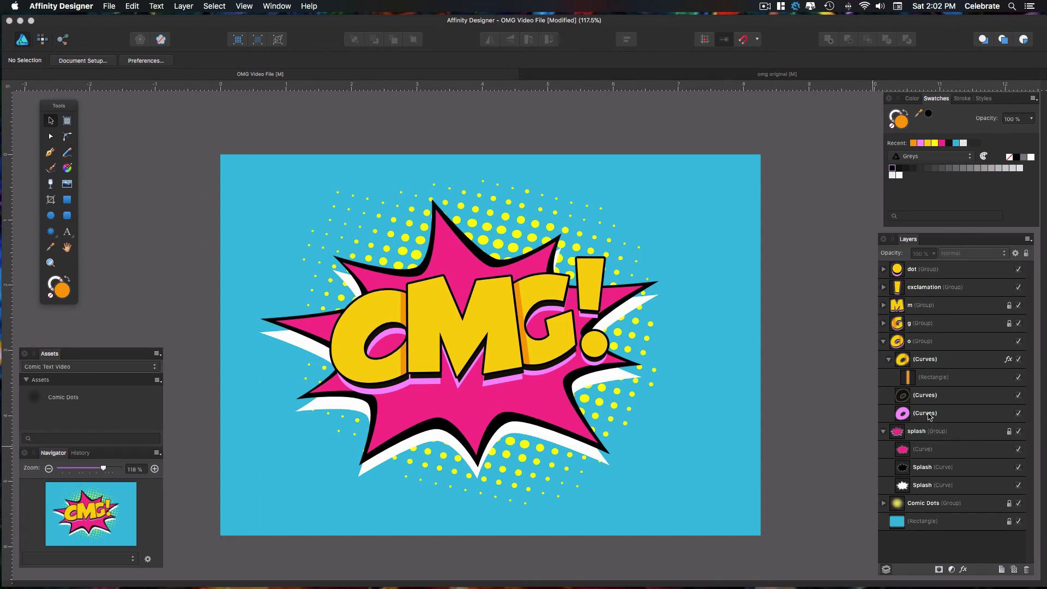
pyautogui.click(924, 448)
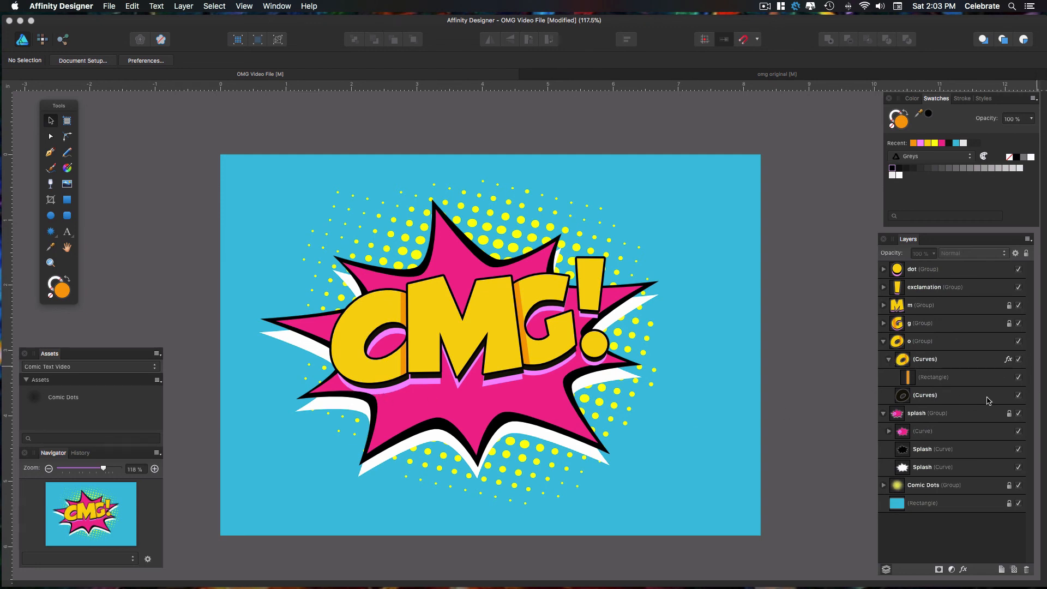
pyautogui.moveTo(1018, 394)
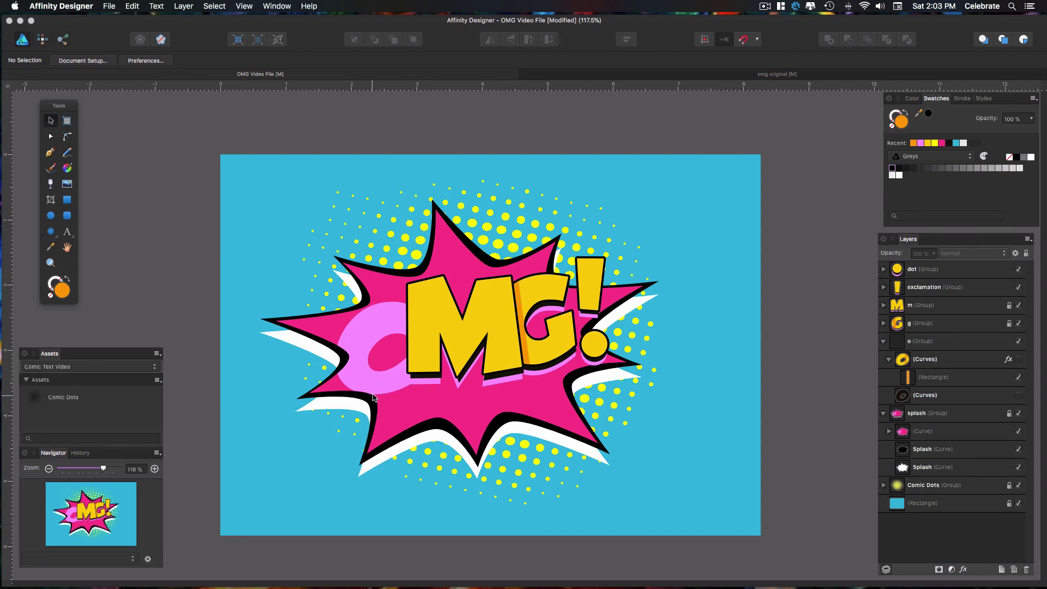
pyautogui.moveTo(350, 373)
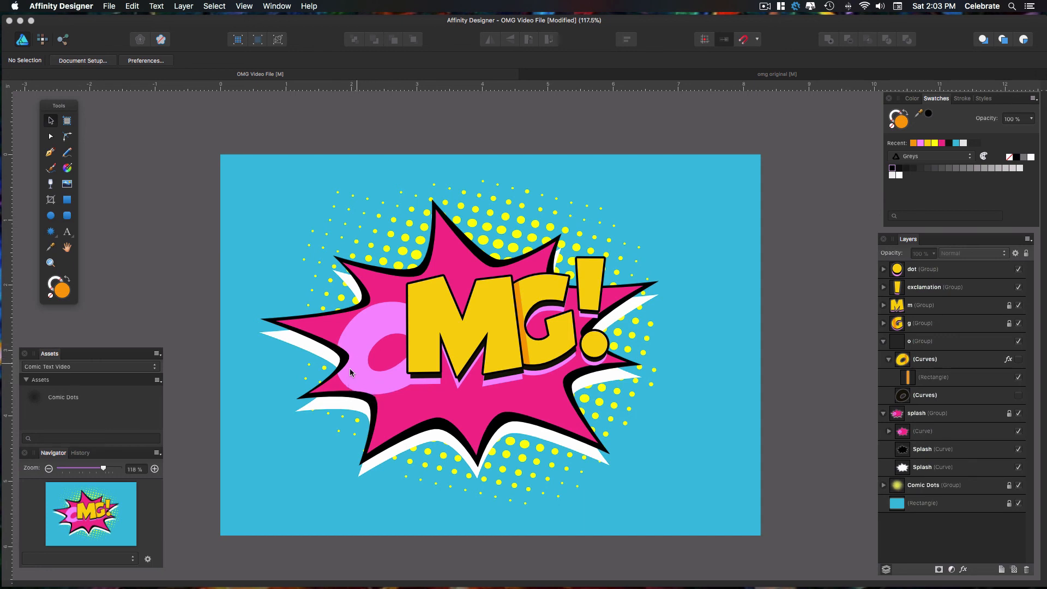
pyautogui.moveTo(359, 347)
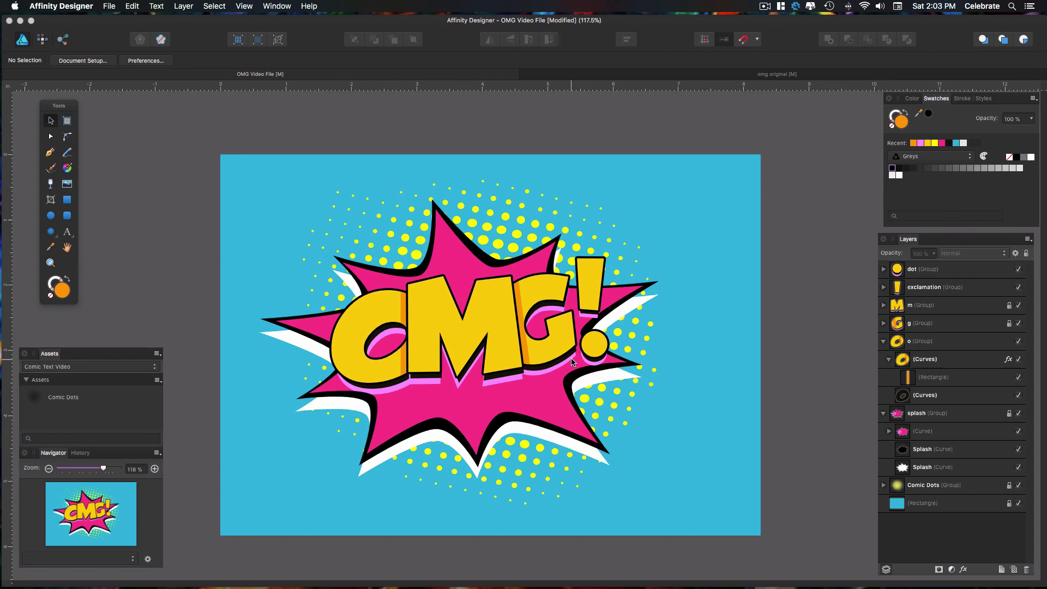
pyautogui.moveTo(902, 278)
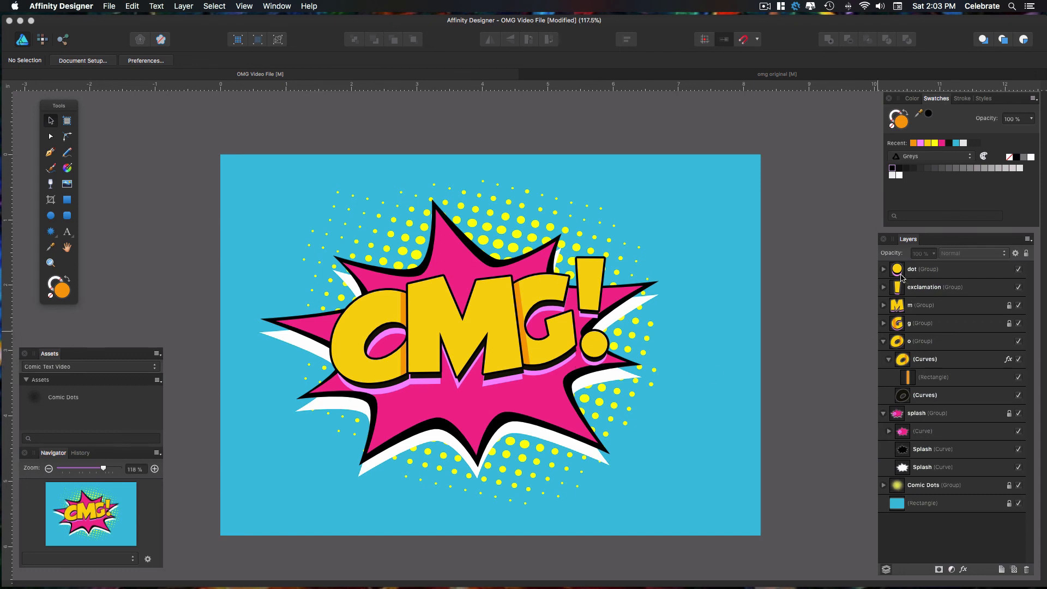
# - Expand the dot group, nest its pink Ellipse inside the starburst Curve, then deselect
pyautogui.click(882, 269)
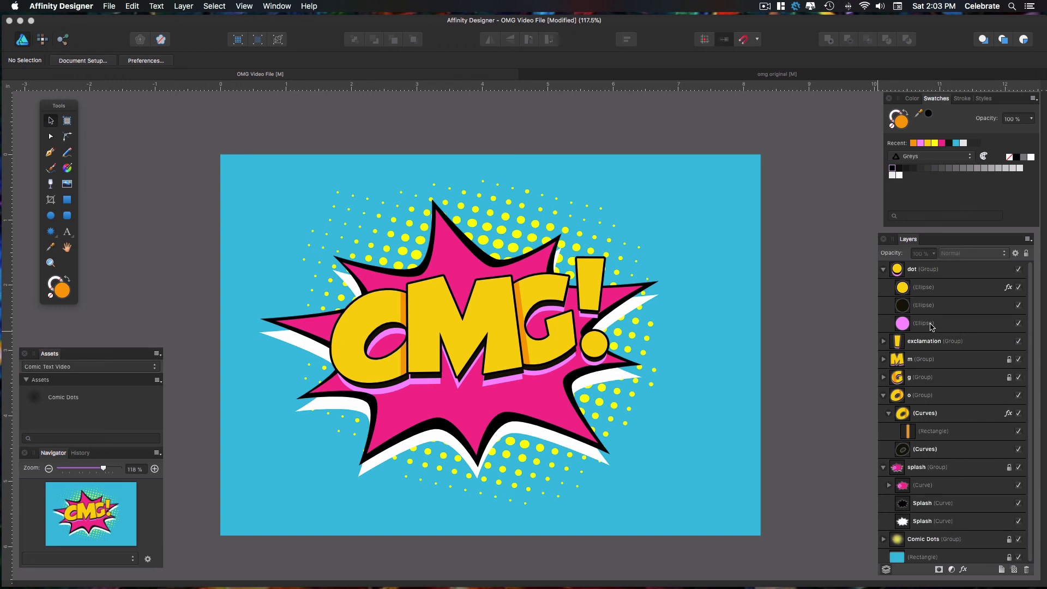
pyautogui.click(923, 323)
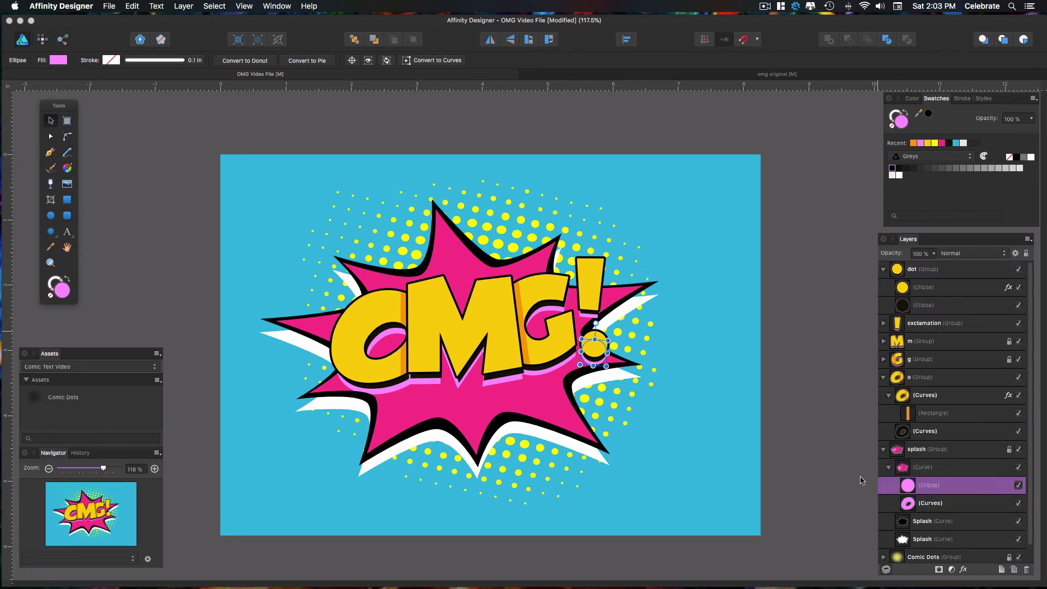
pyautogui.click(596, 371)
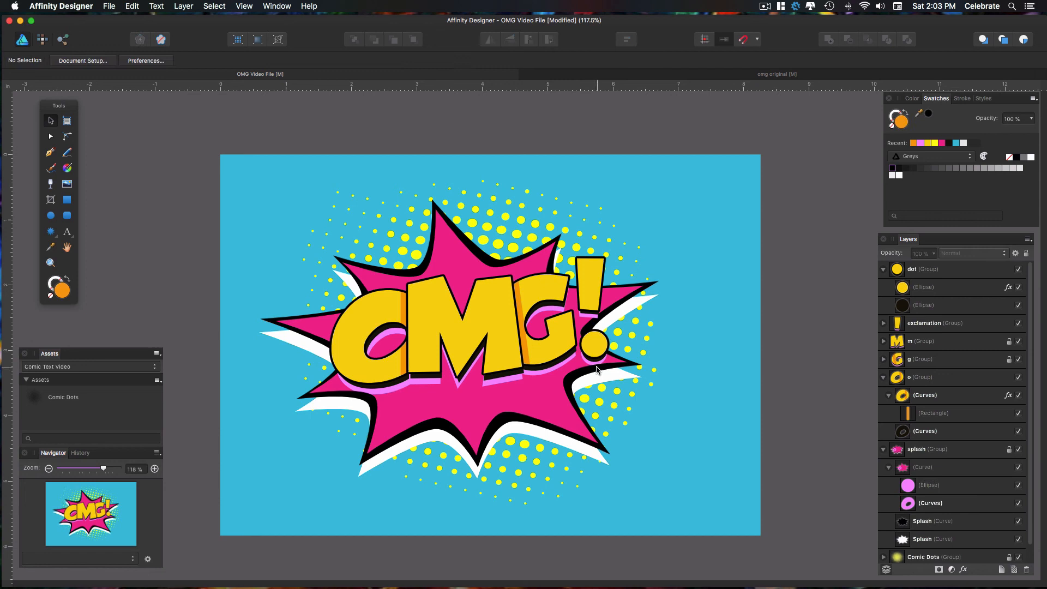
pyautogui.moveTo(563, 368)
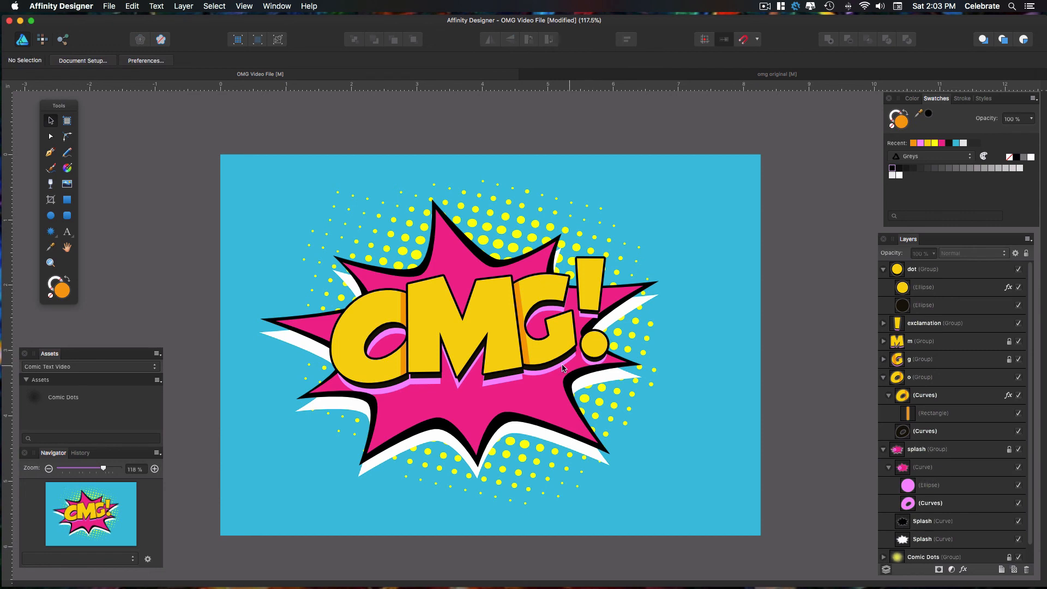
pyautogui.moveTo(492, 358)
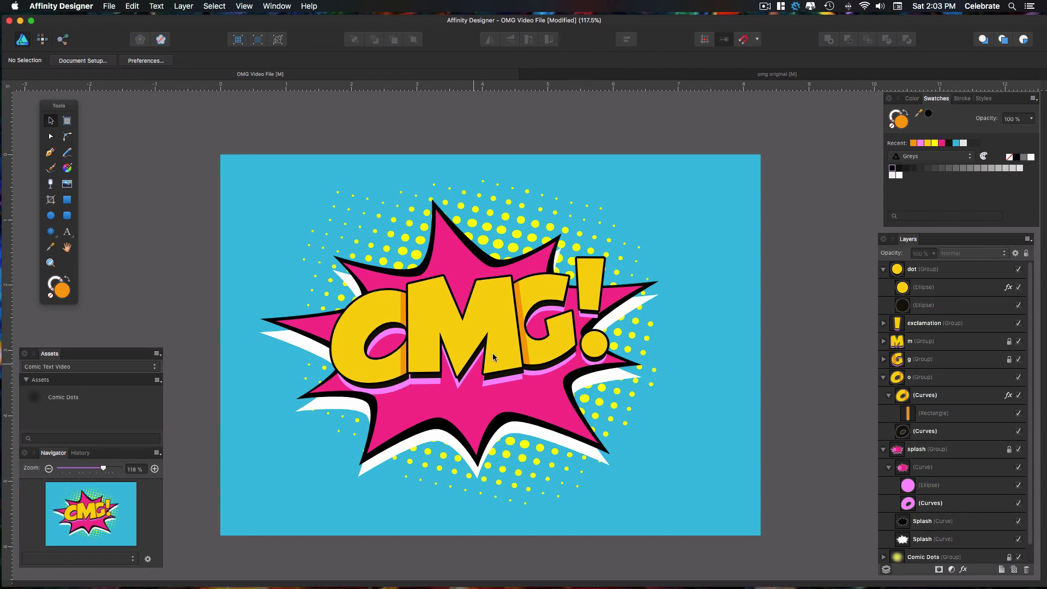
pyautogui.moveTo(843, 289)
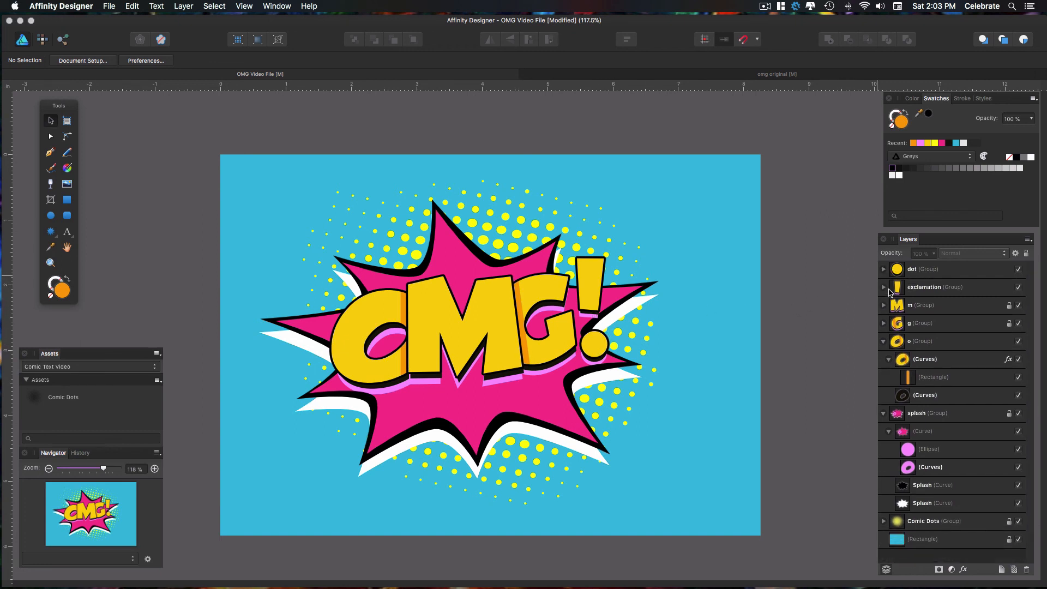
# - Expand the exclamation group to reveal its yellow, black and pink curves
pyautogui.click(934, 287)
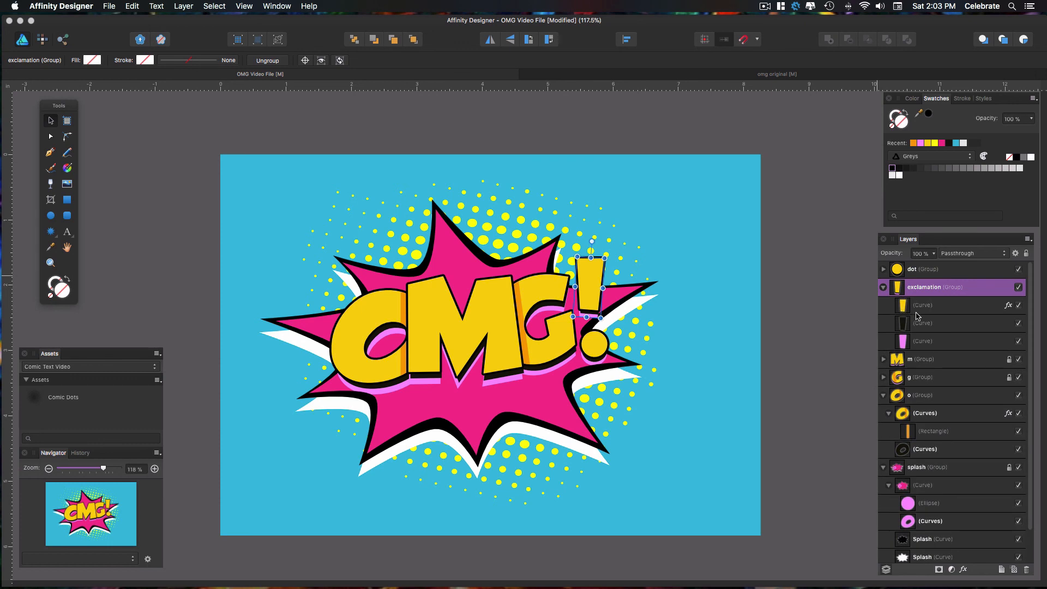
pyautogui.moveTo(927, 341)
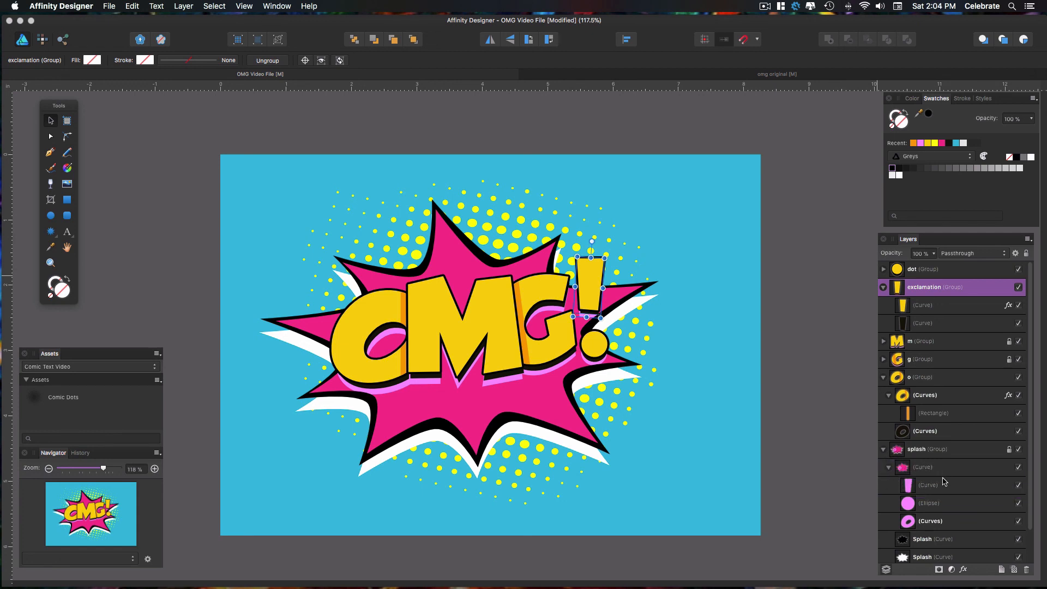
pyautogui.moveTo(725, 423)
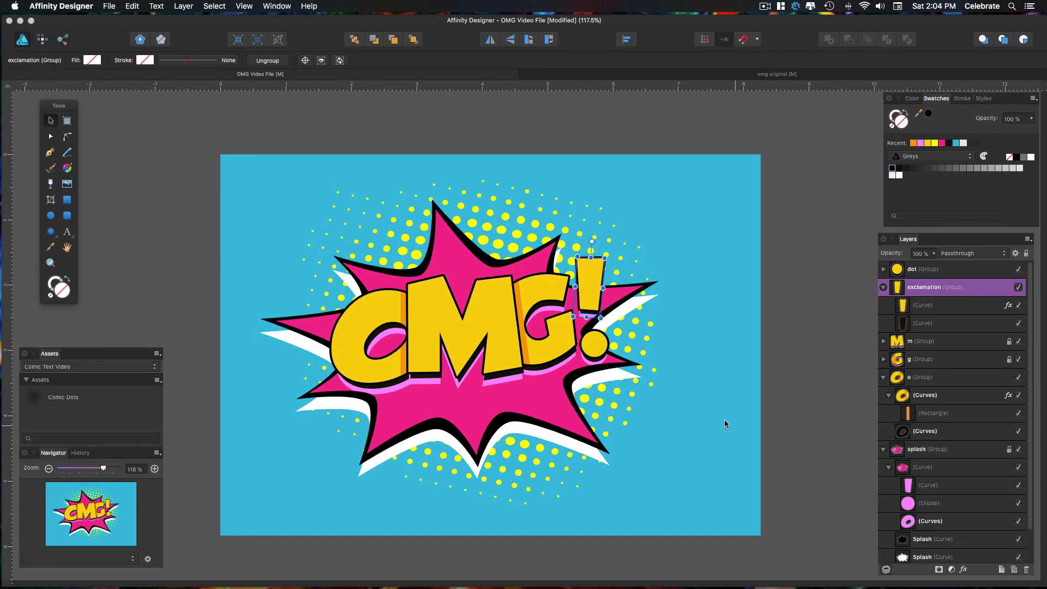
pyautogui.moveTo(397, 403)
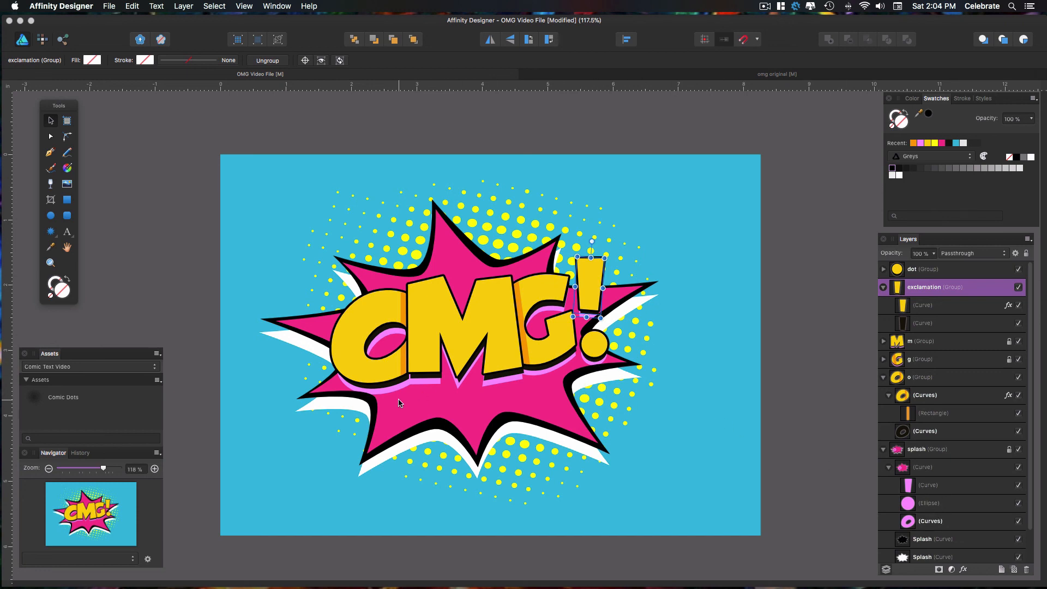
pyautogui.moveTo(567, 396)
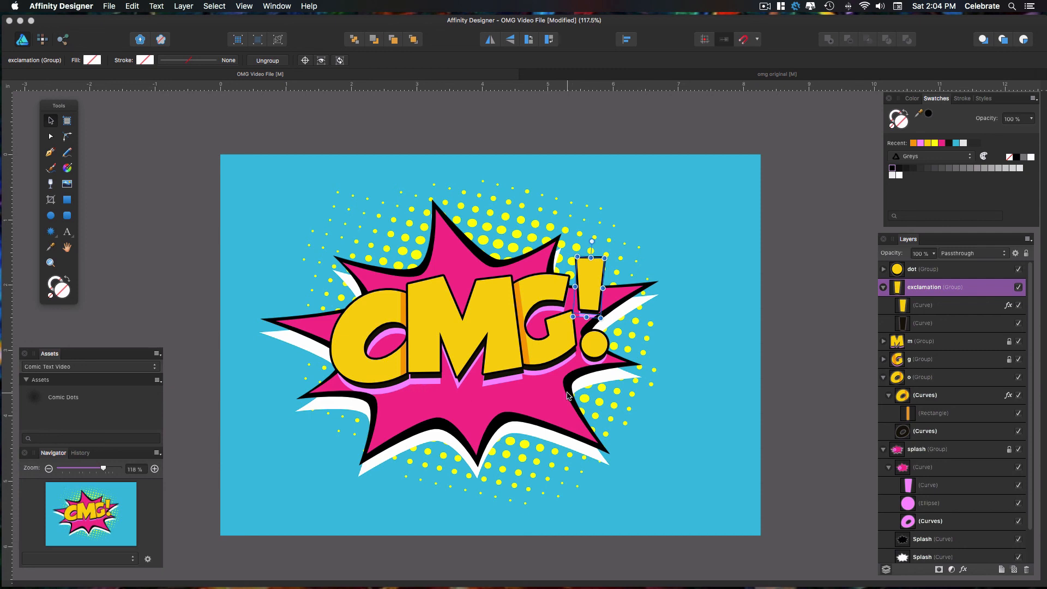